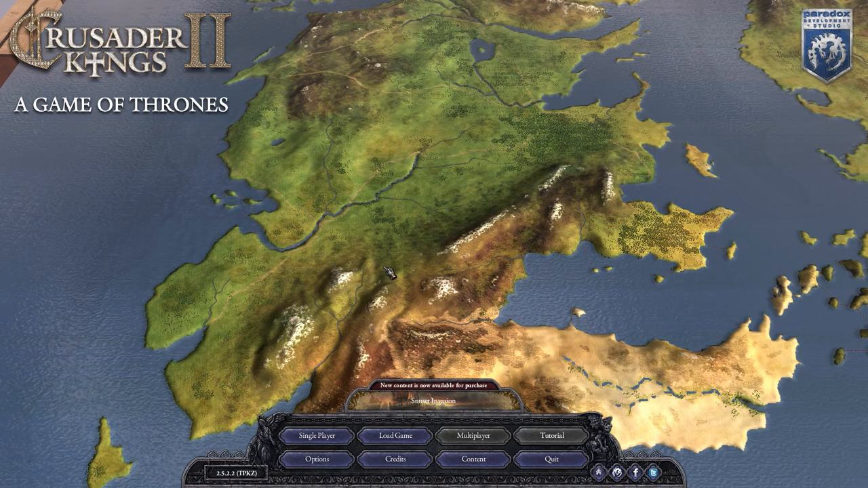
# Step: Start Load Game from the main menu to pick the Iron Isles king
pyautogui.click(318, 437)
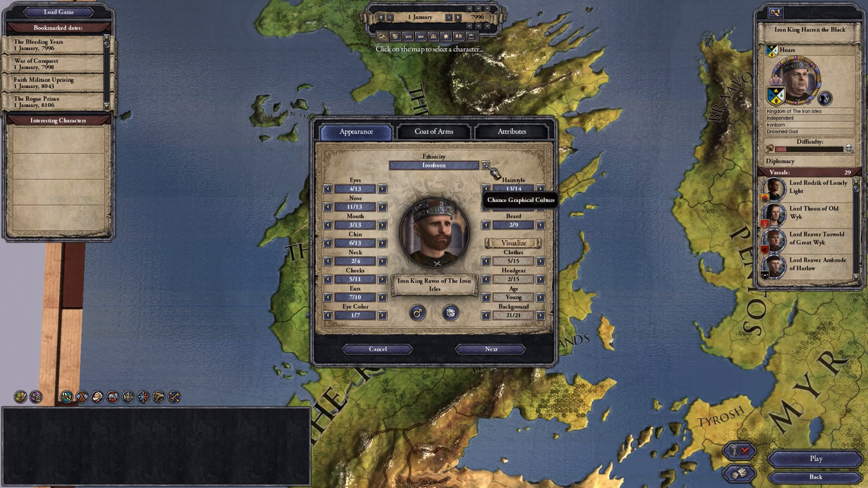
# Step: Give the character a new ethnicity chosen from the expanded culture group
pyautogui.click(485, 166)
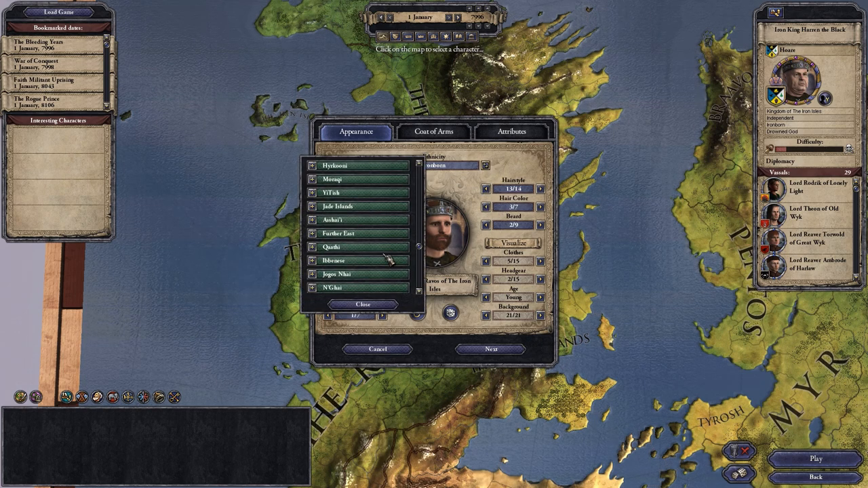
pyautogui.click(312, 206)
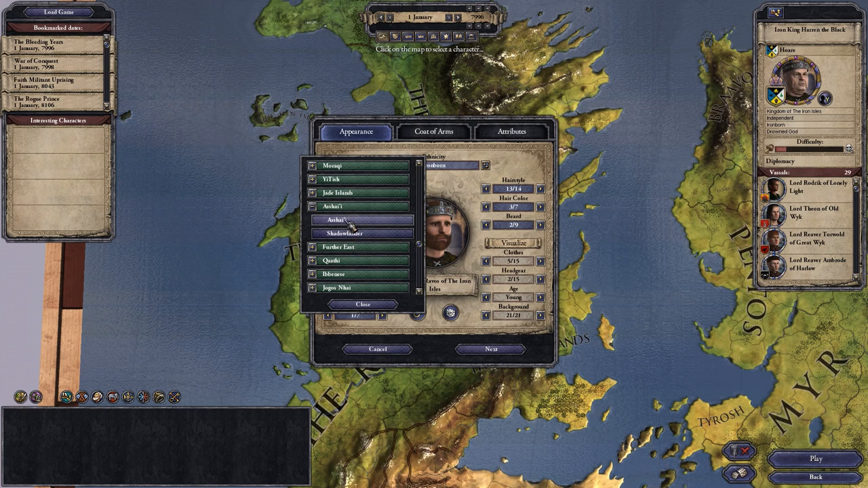
pyautogui.click(339, 219)
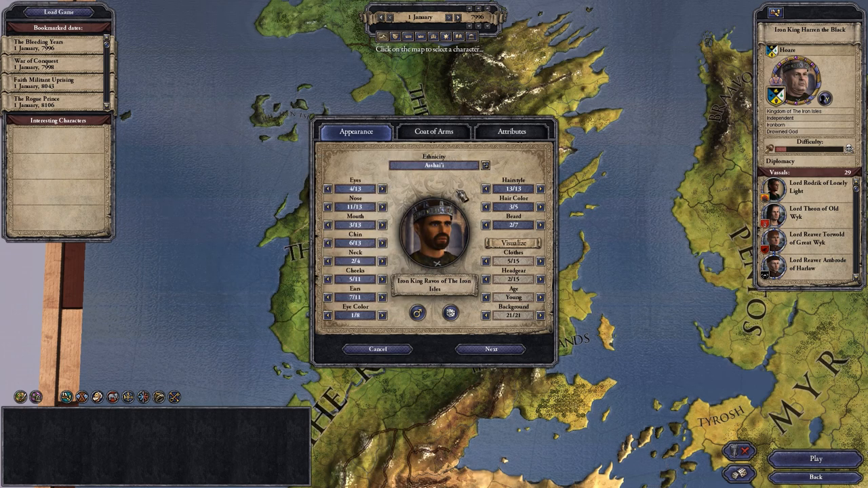
# Step: Make the coat of arms a zigzag pattern with a changed first colour and black second colour
pyautogui.click(434, 131)
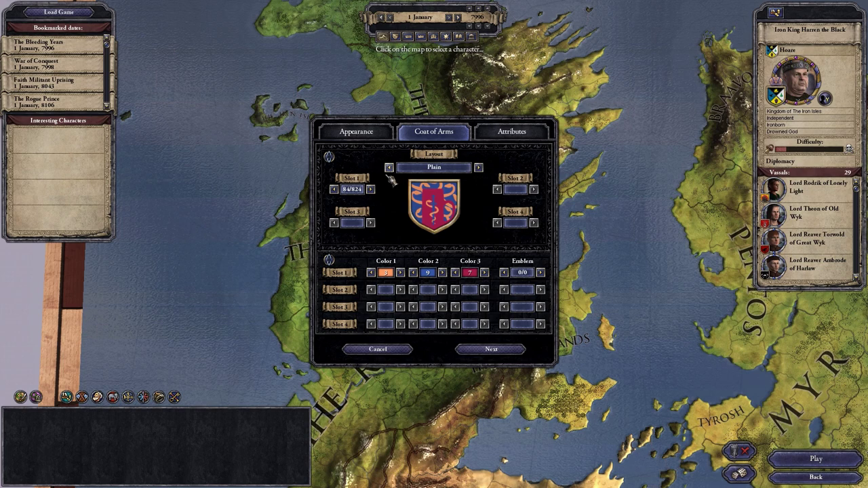
pyautogui.click(334, 190)
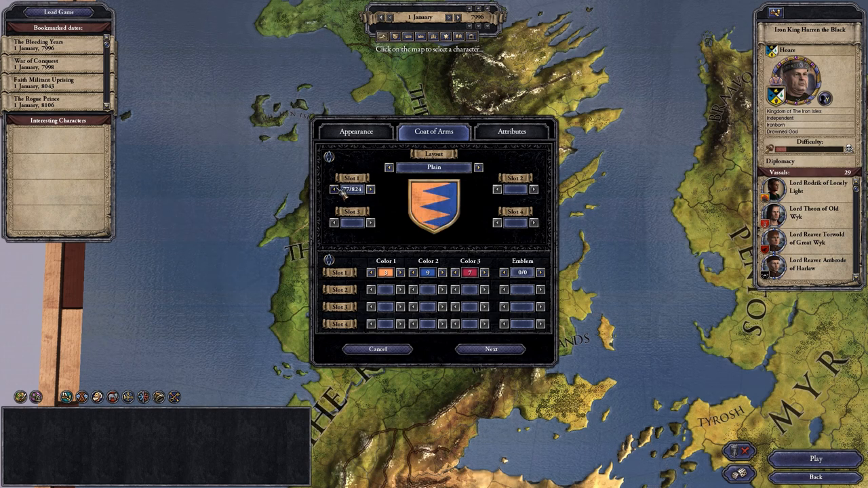
pyautogui.click(371, 271)
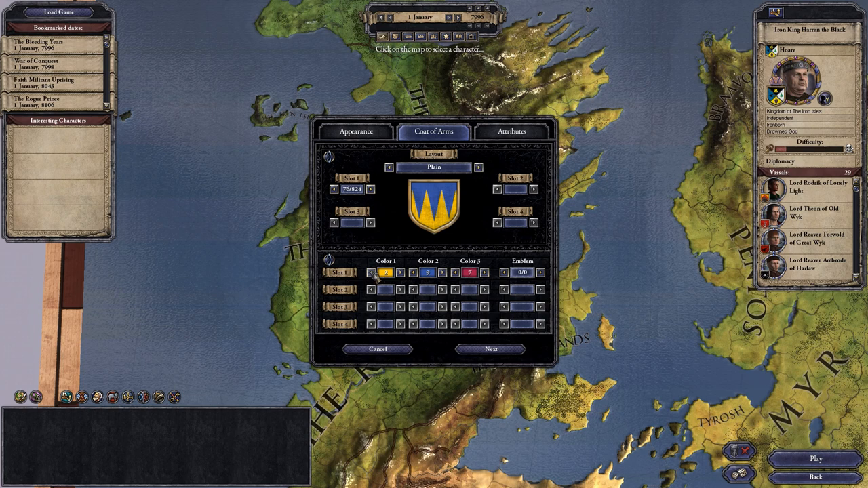
pyautogui.click(371, 271)
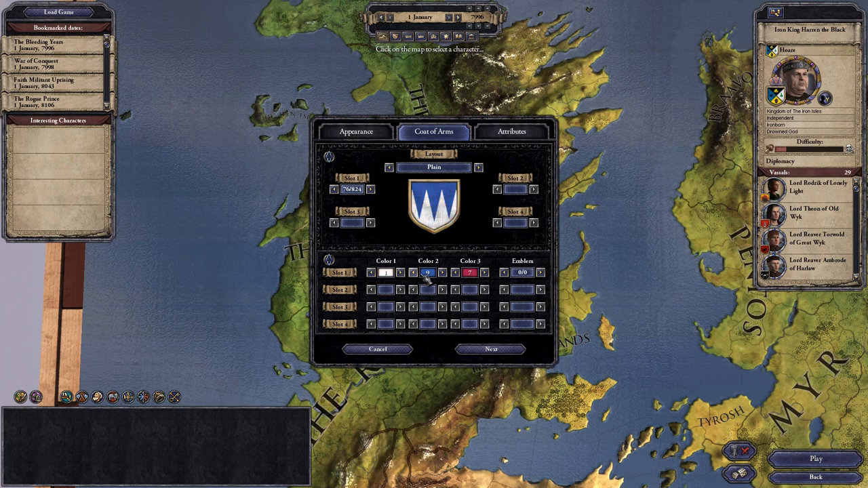
pyautogui.click(442, 271)
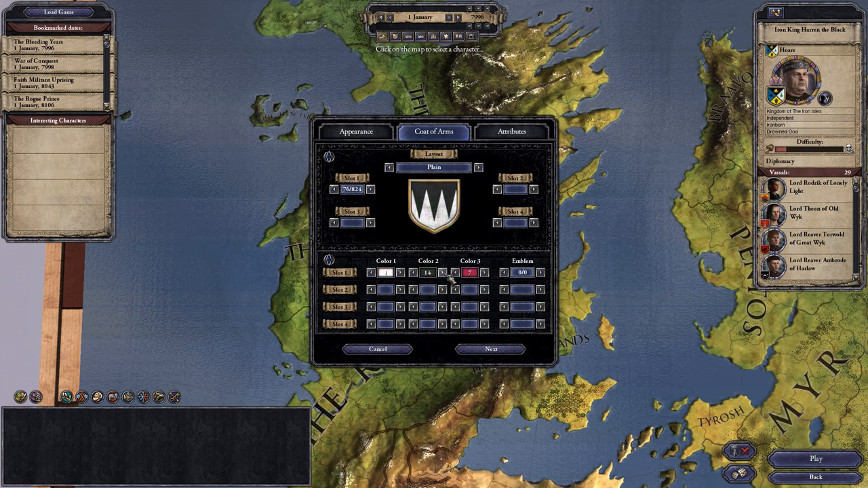
pyautogui.moveTo(461, 206)
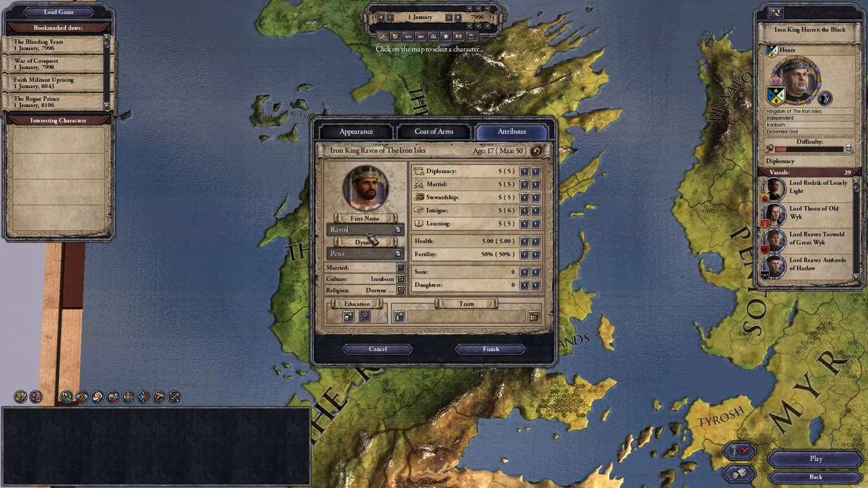
# Step: Rename the character to Robo and change his culture and religion
pyautogui.press('BackSpace')
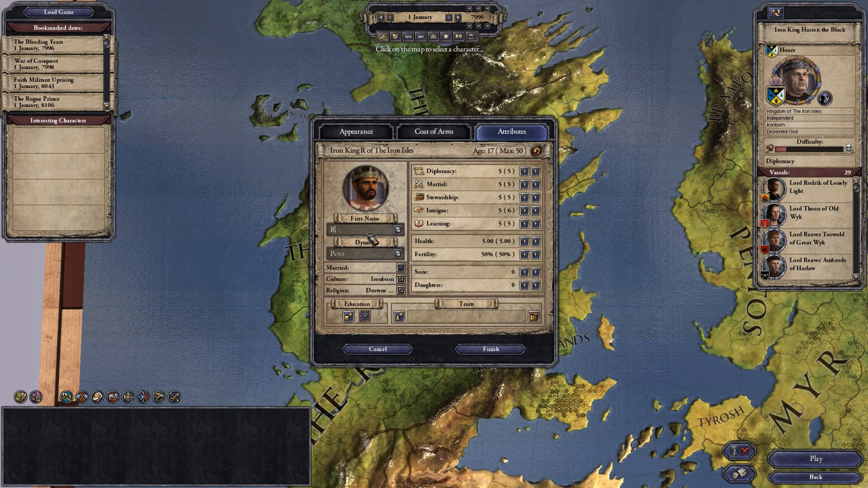
pyautogui.write('obo')
pyautogui.click(361, 253)
pyautogui.write('Tronius')
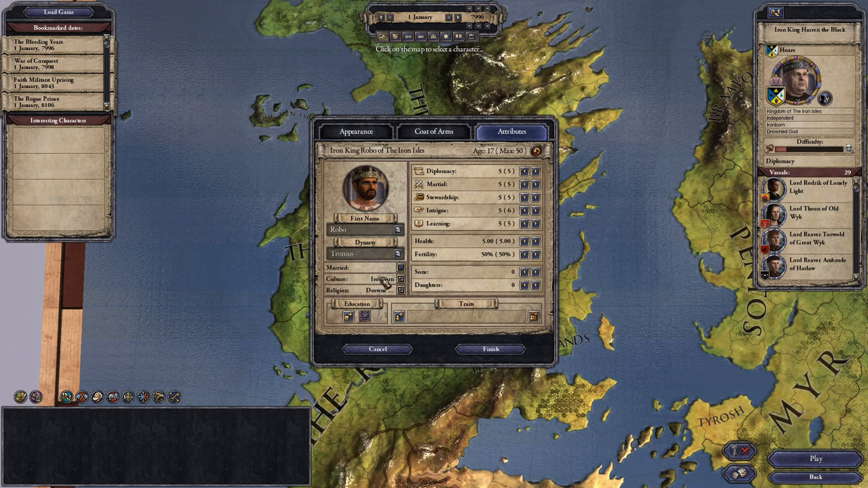
pyautogui.click(366, 279)
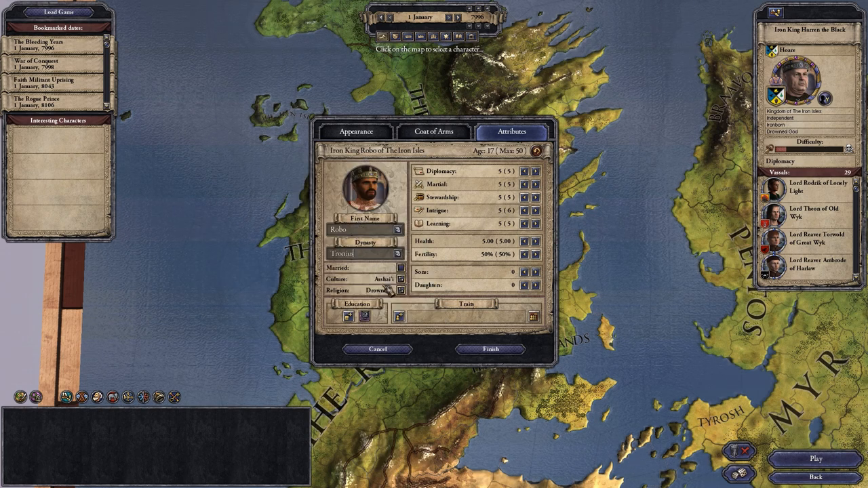
pyautogui.click(397, 290)
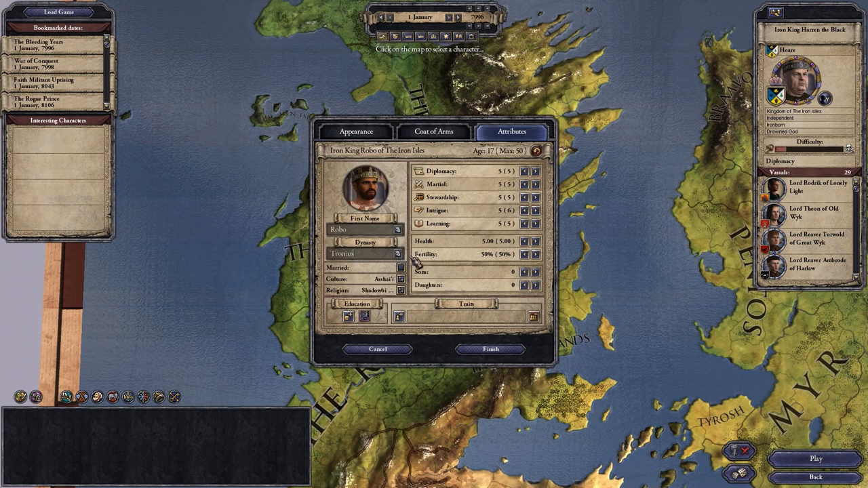
# Step: Revisit the coat of arms and set the shield back to the zigzag pattern
pyautogui.click(434, 132)
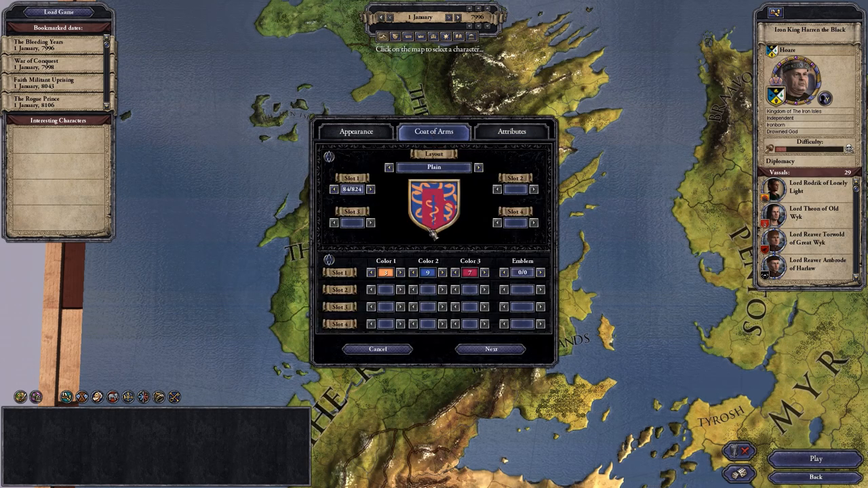
pyautogui.click(511, 131)
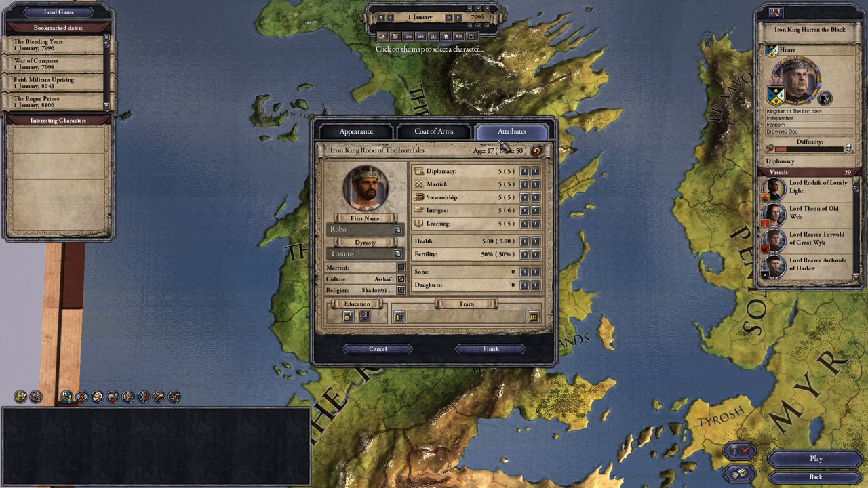
pyautogui.moveTo(464, 209)
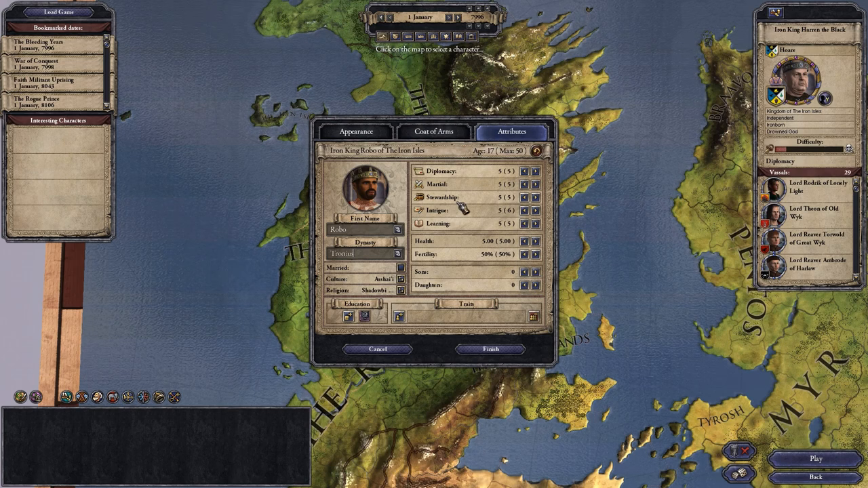
pyautogui.click(434, 131)
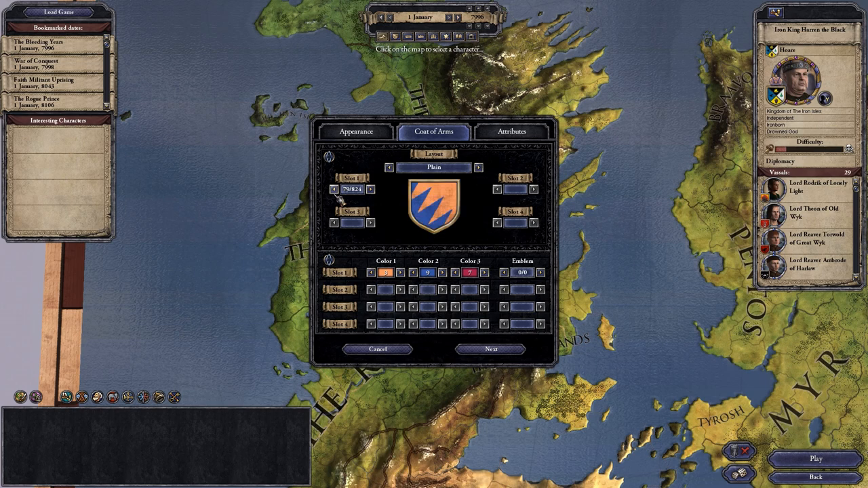
pyautogui.click(334, 190)
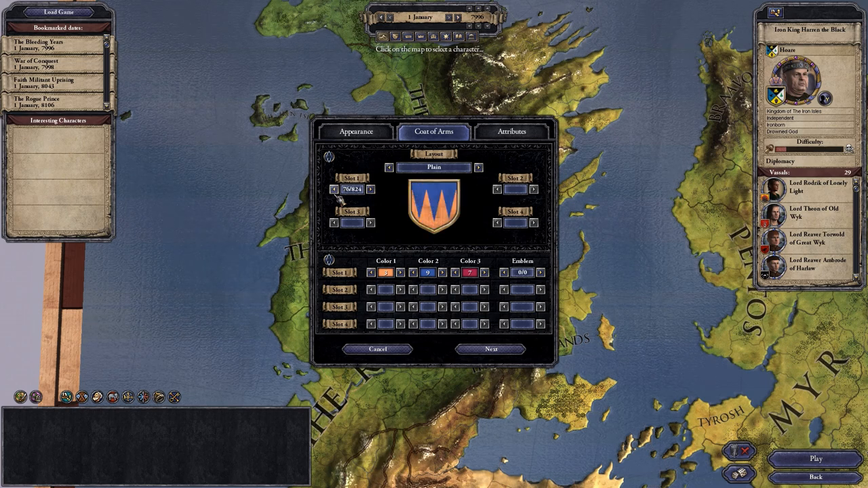
# Step: Colour the shield white on dark red and return to the attributes page
pyautogui.click(372, 272)
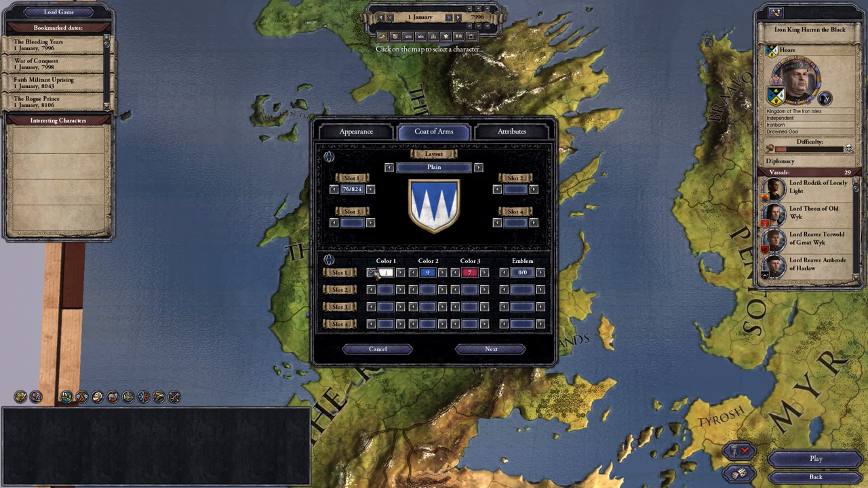
pyautogui.click(442, 271)
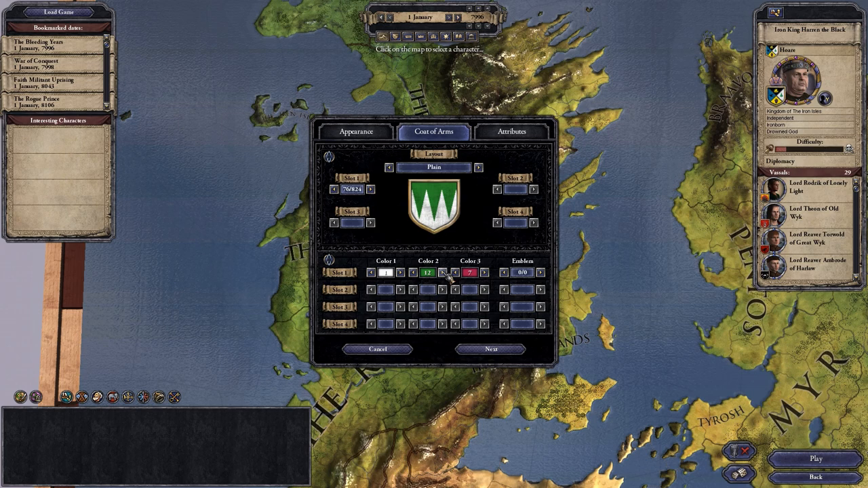
pyautogui.click(400, 271)
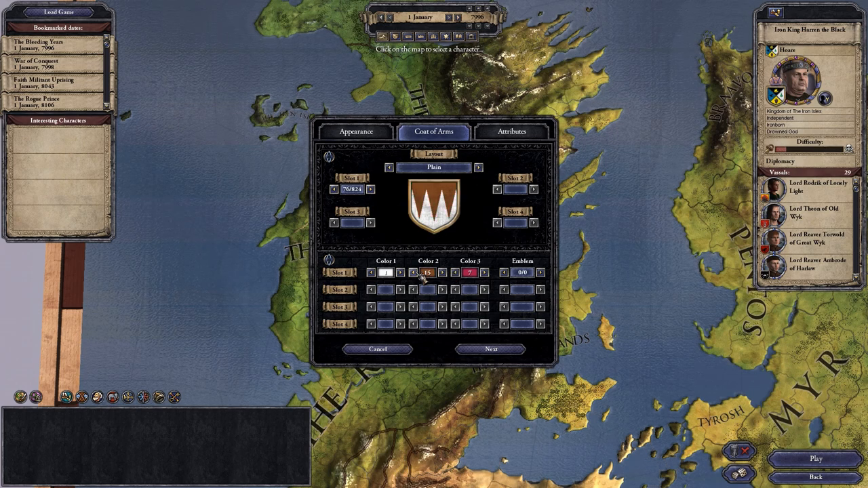
pyautogui.click(512, 131)
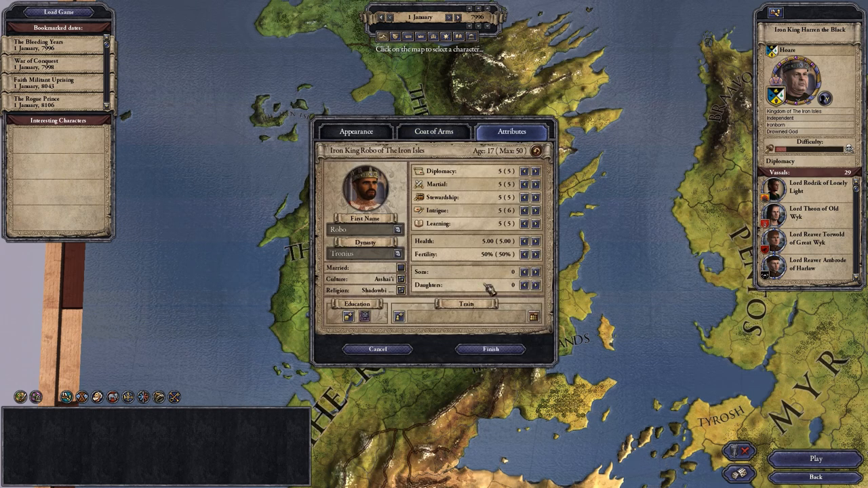
# Step: Adjust Robo's age, clear all his traits and finish the ruler to start playing
pyautogui.click(357, 304)
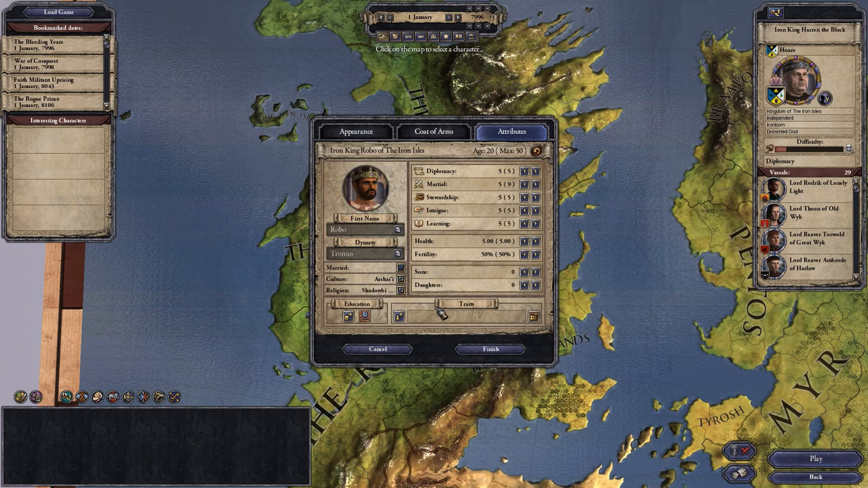
pyautogui.moveTo(428, 314)
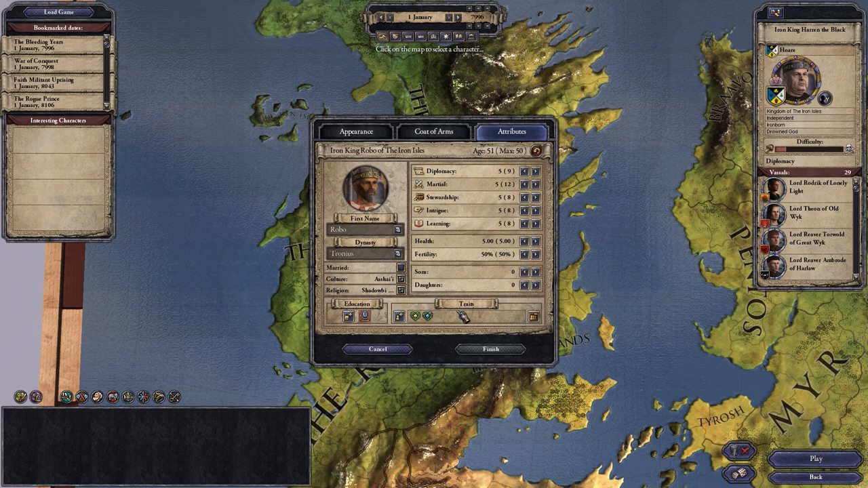
pyautogui.click(459, 317)
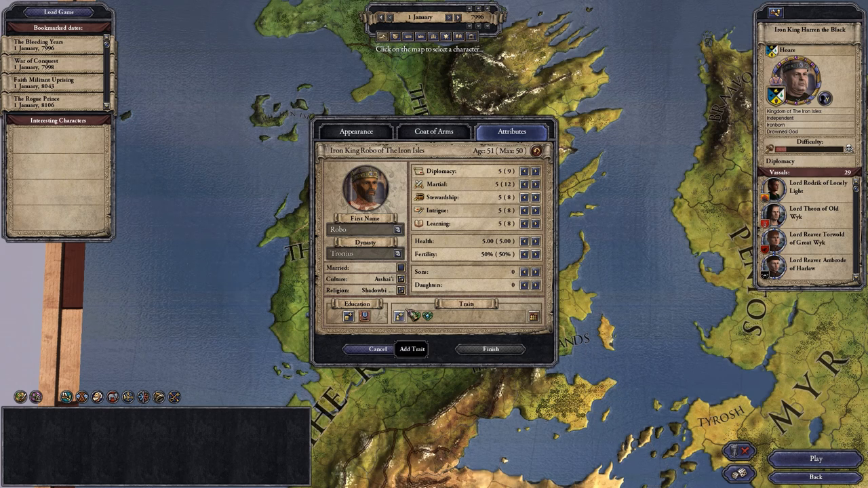
pyautogui.click(412, 349)
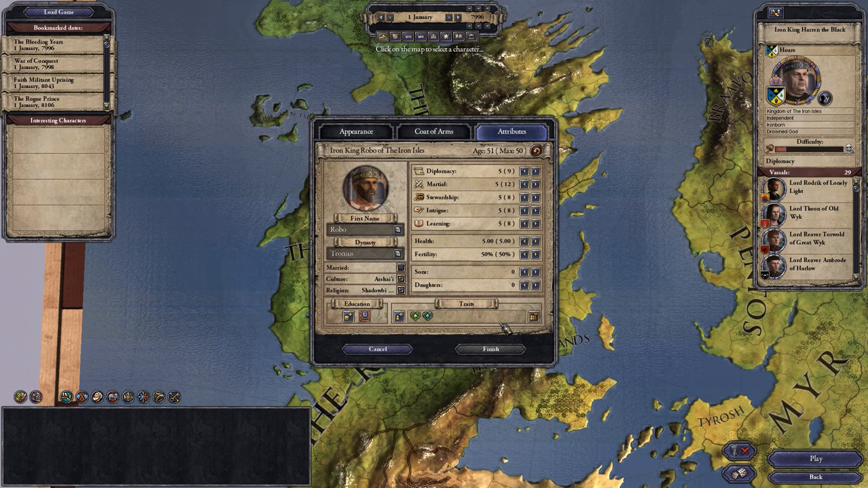
pyautogui.moveTo(534, 317)
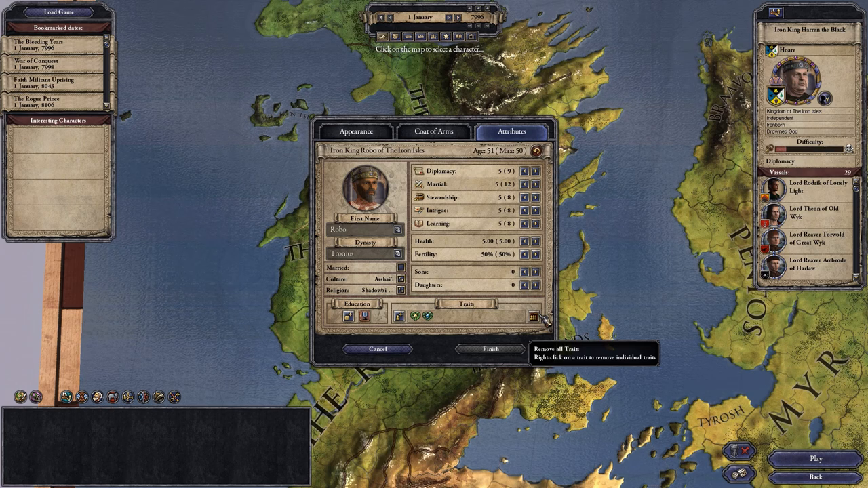
pyautogui.click(534, 316)
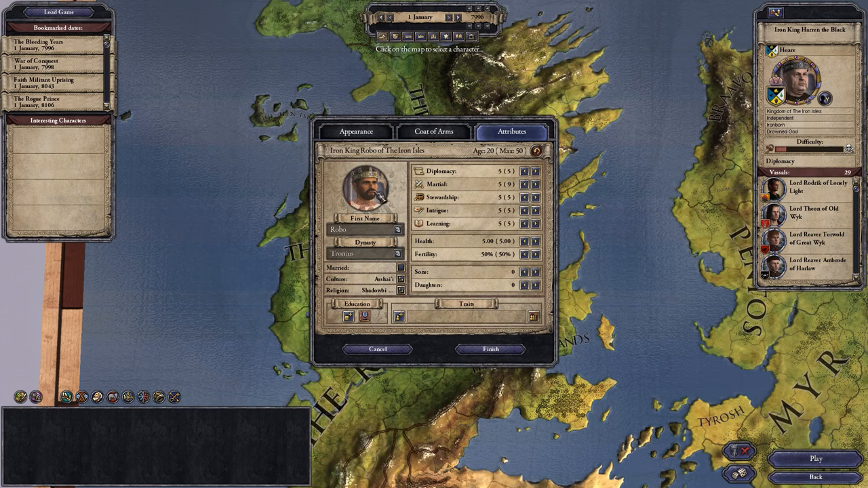
pyautogui.click(491, 348)
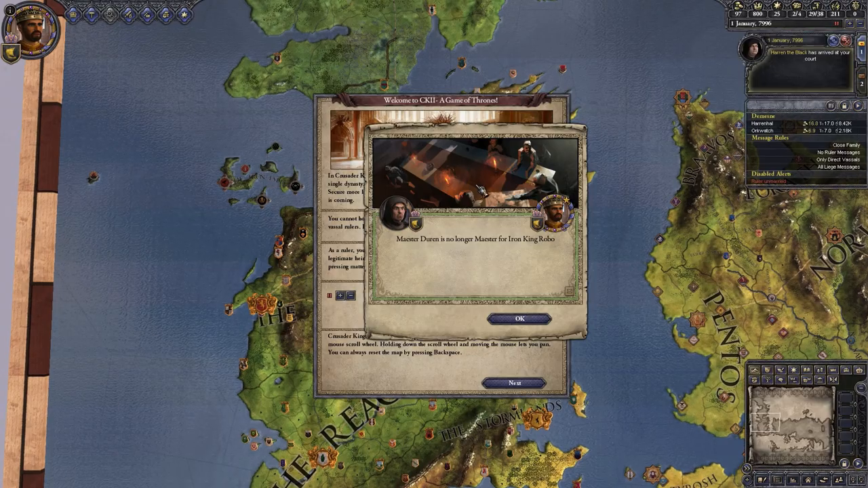
# Step: Dismiss the intro popups and bring up Robo's character details
pyautogui.click(518, 319)
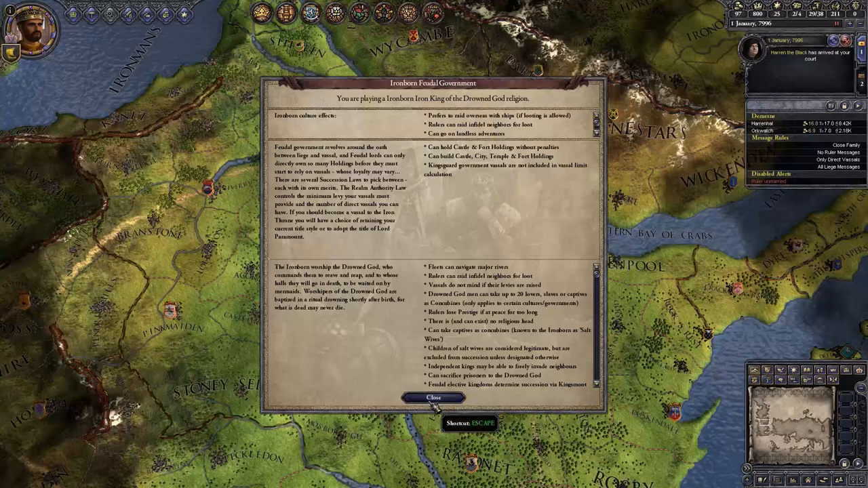
pyautogui.click(434, 398)
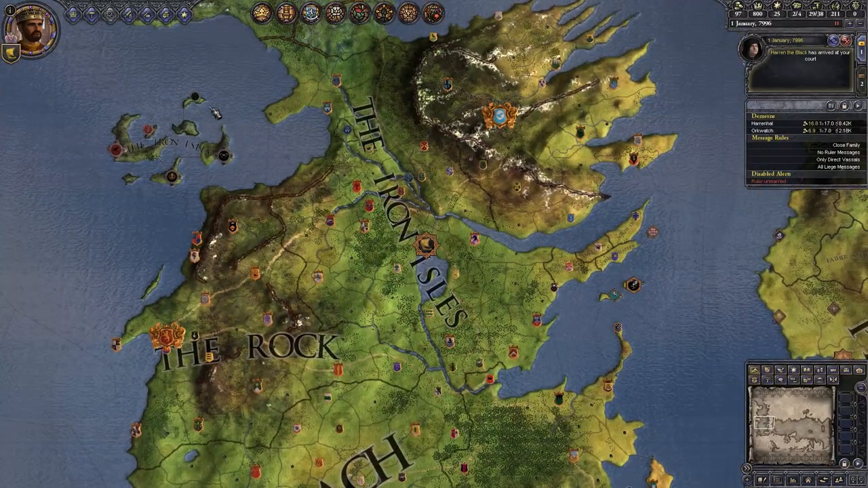
pyautogui.click(30, 30)
pyautogui.write('add_trait')
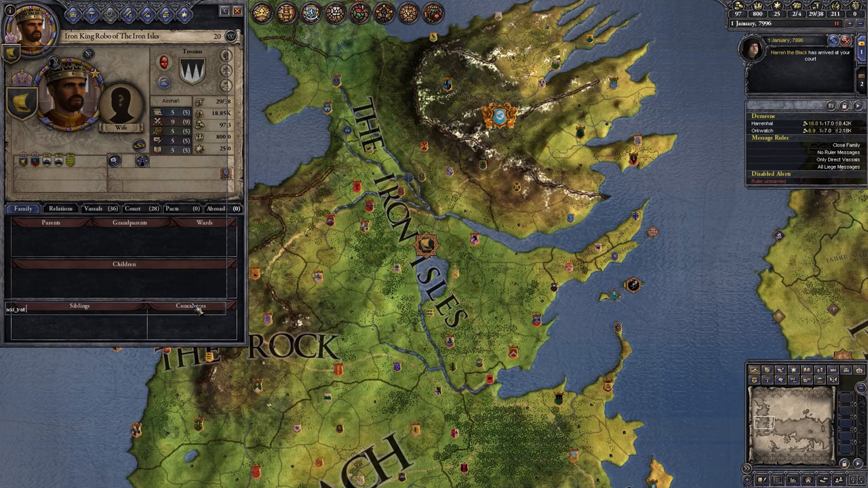
# Step: Add the lustful and trained warrior traits to Robo via console add_trait commands
pyautogui.write('lusft')
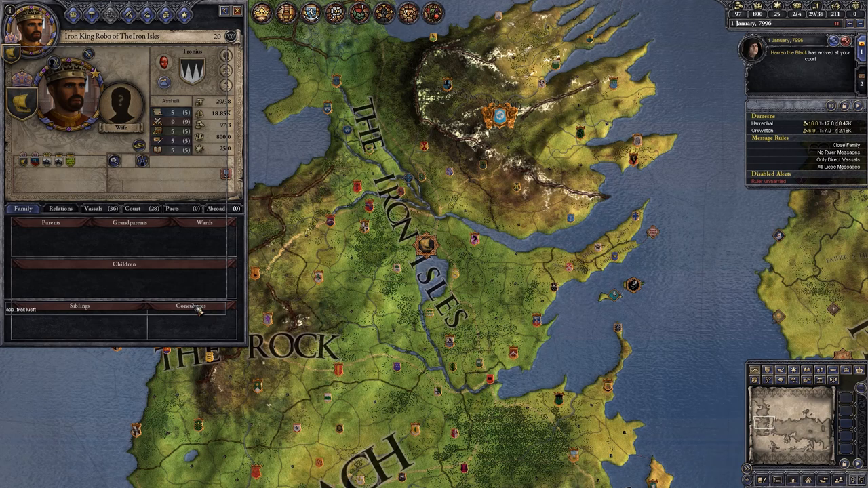
pyautogui.write('ful')
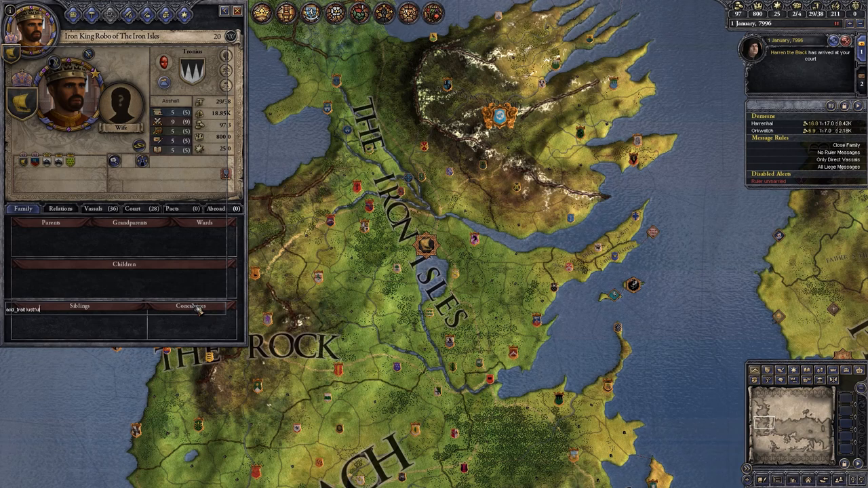
pyautogui.press('Return')
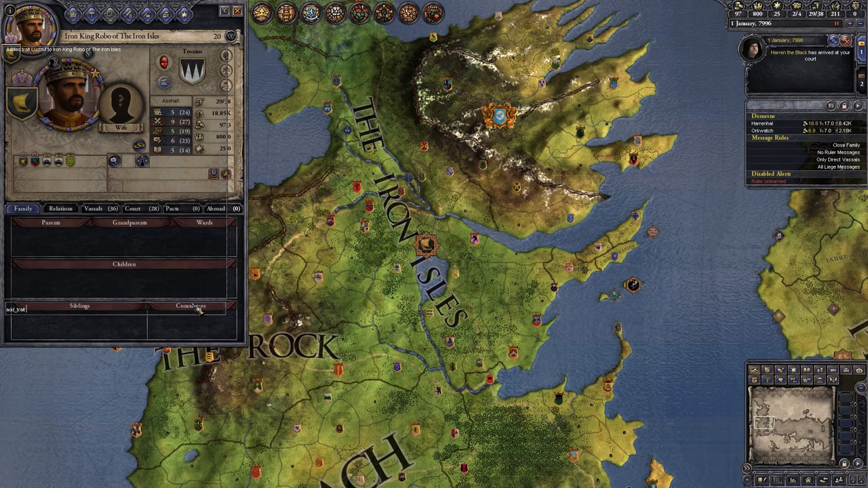
pyautogui.write('trained_')
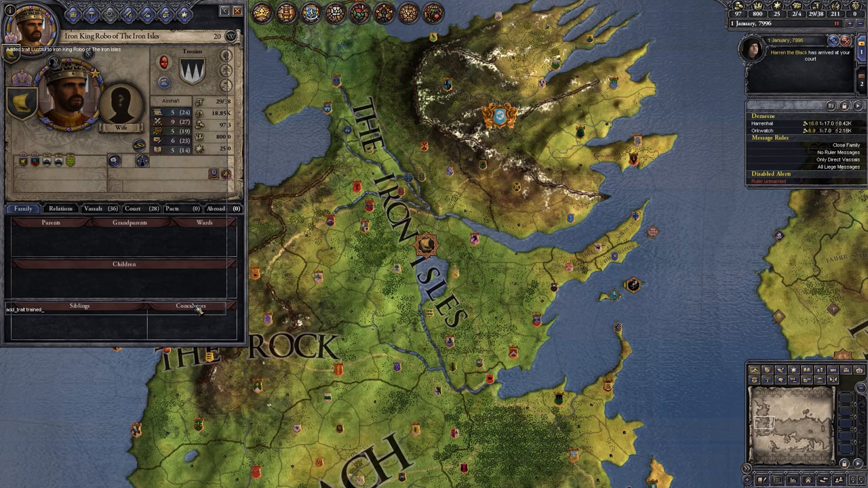
pyautogui.write('w')
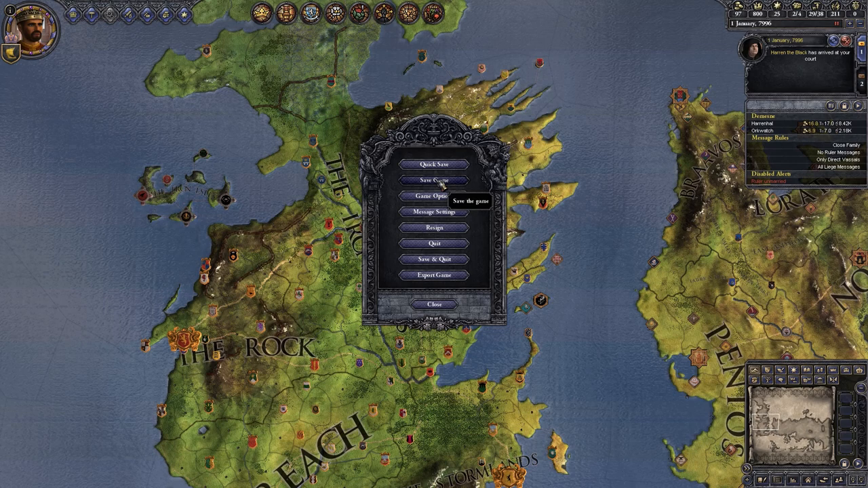
# Step: Save the game under the name Robo Tronus and return to the map
pyautogui.click(433, 179)
pyautogui.write('The_Iron_Isl')
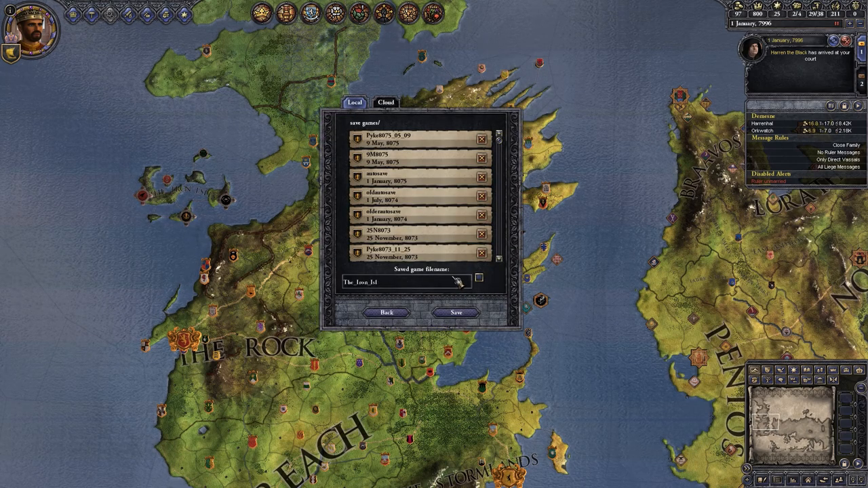
pyautogui.write('Robo')
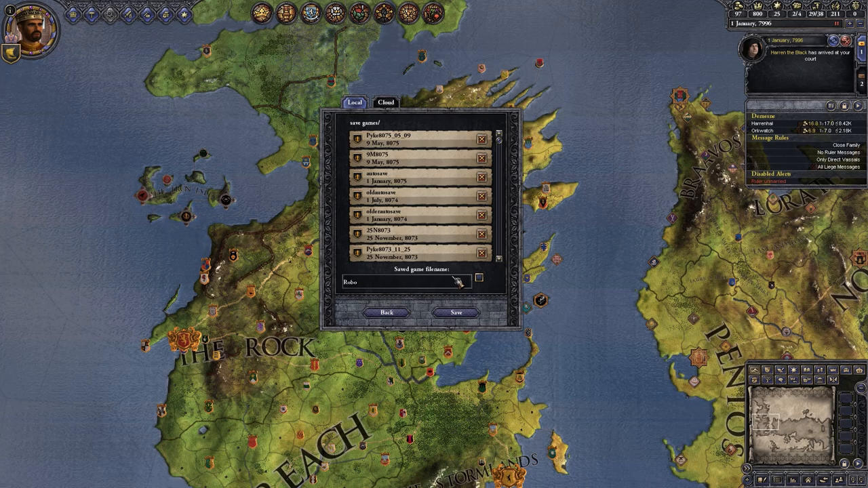
pyautogui.write('Tronns')
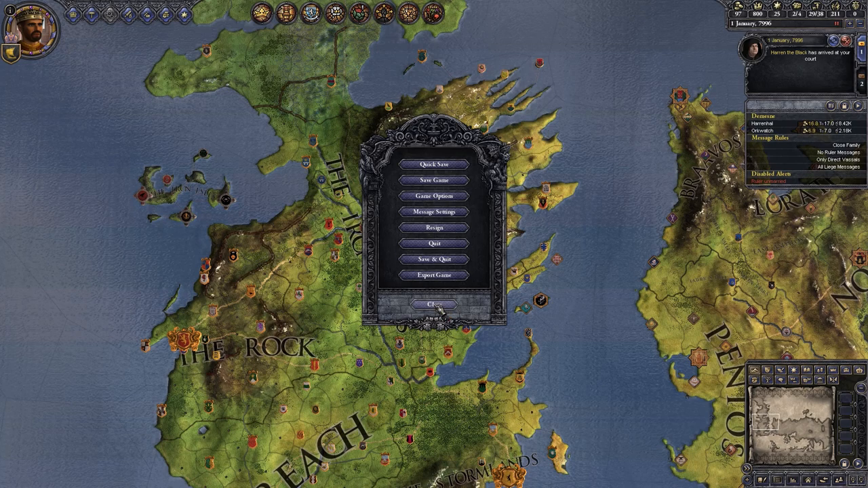
pyautogui.click(434, 304)
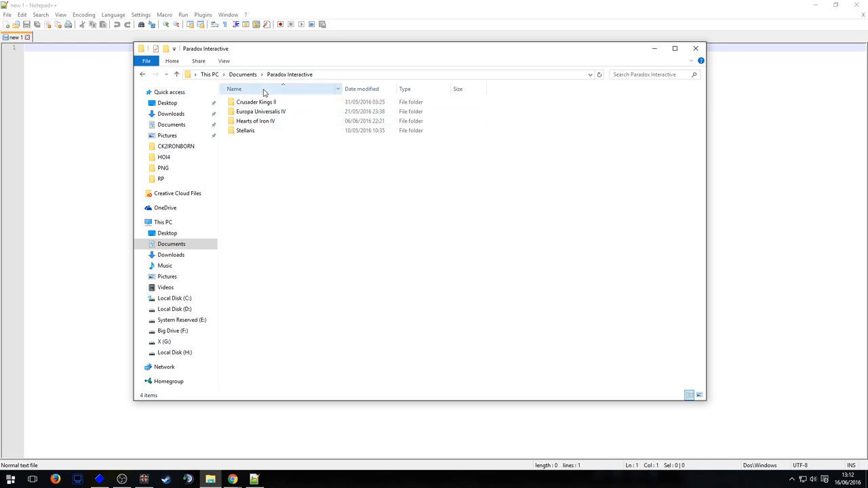
# Step: Navigate into Crusader Kings II > A Game of Thrones > save games
pyautogui.doubleClick(256, 102)
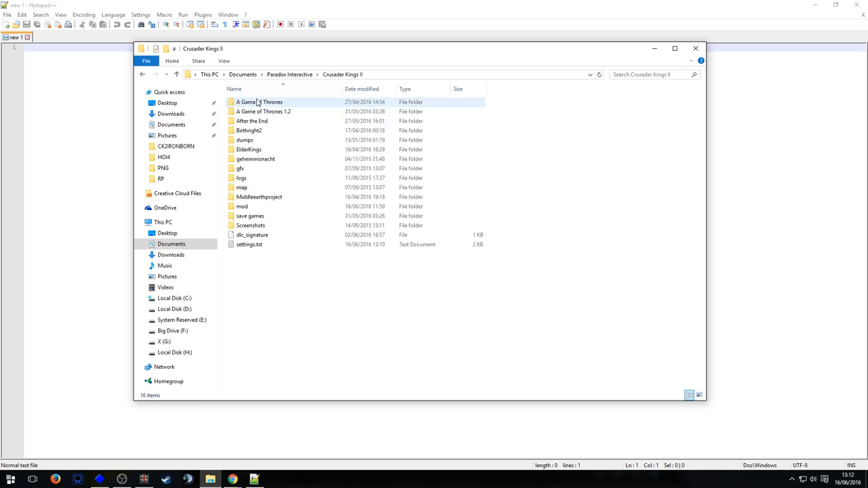
pyautogui.doubleClick(258, 102)
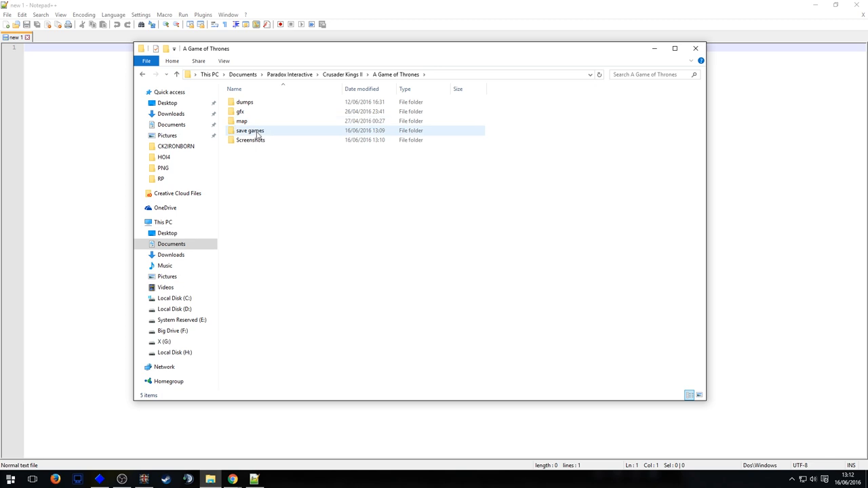
pyautogui.doubleClick(249, 130)
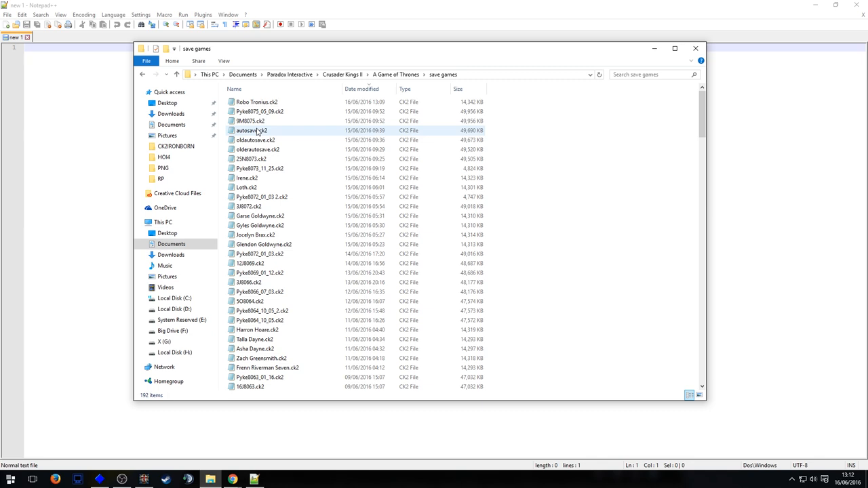
# Step: Select the 9M8075 and Robo Tronus saves and bring up file options for Robo Tronus.ck2
pyautogui.click(342, 73)
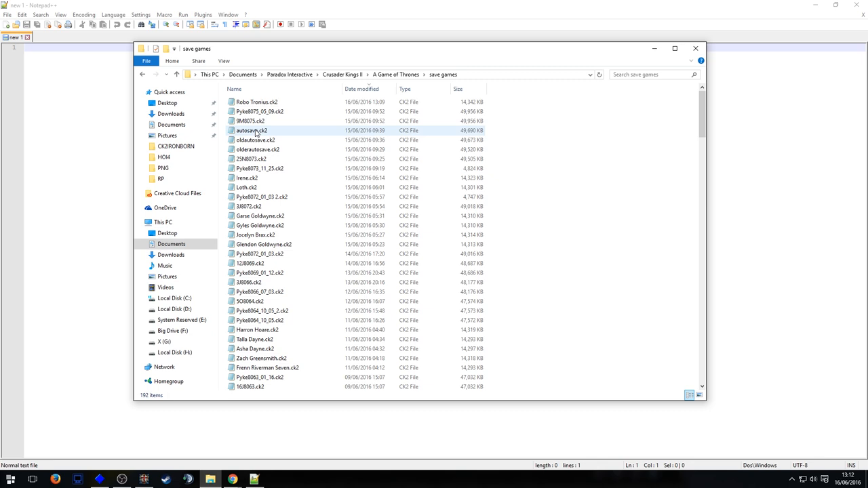
pyautogui.click(256, 102)
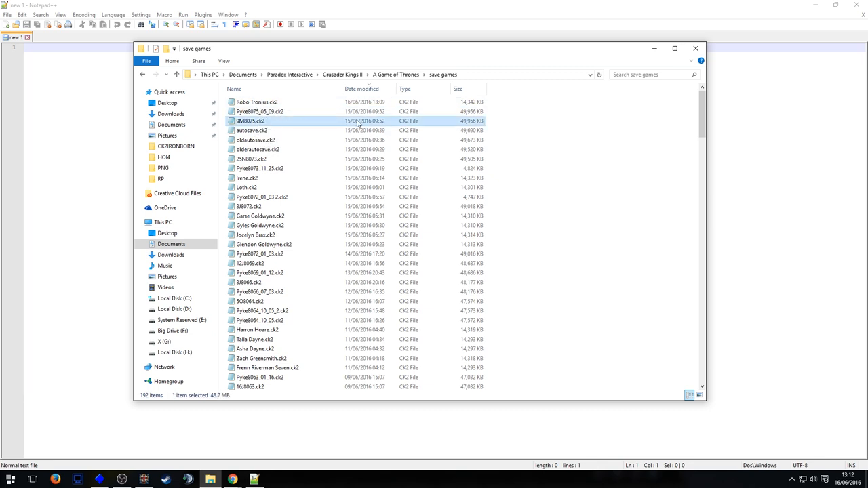
pyautogui.click(256, 101)
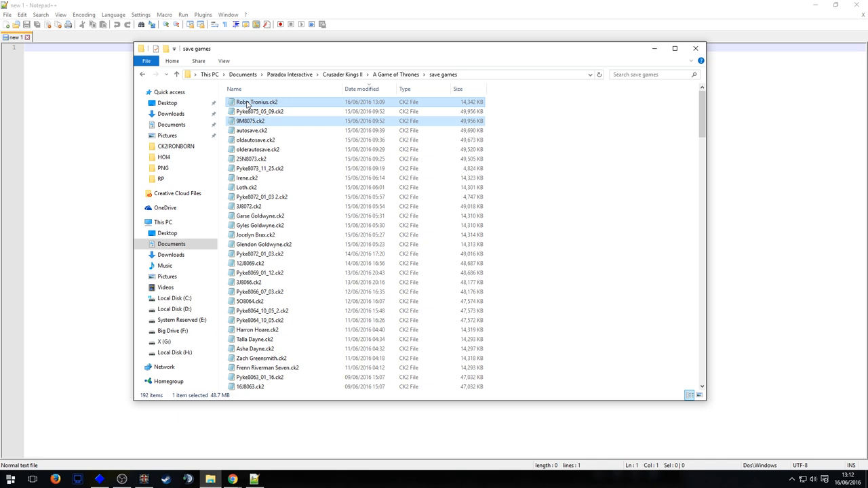
pyautogui.rightClick(261, 121)
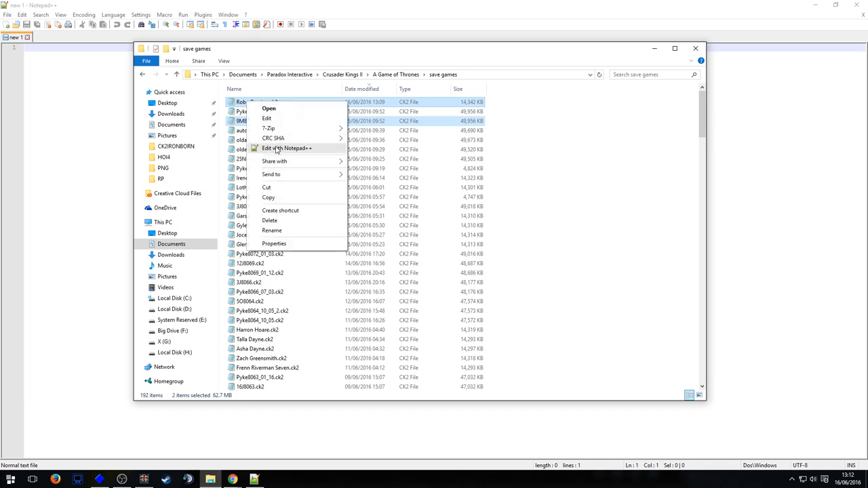
# Step: Open Robo Tronus.ck2 in Notepad++ and find Robo's character entry by his player id
pyautogui.click(286, 148)
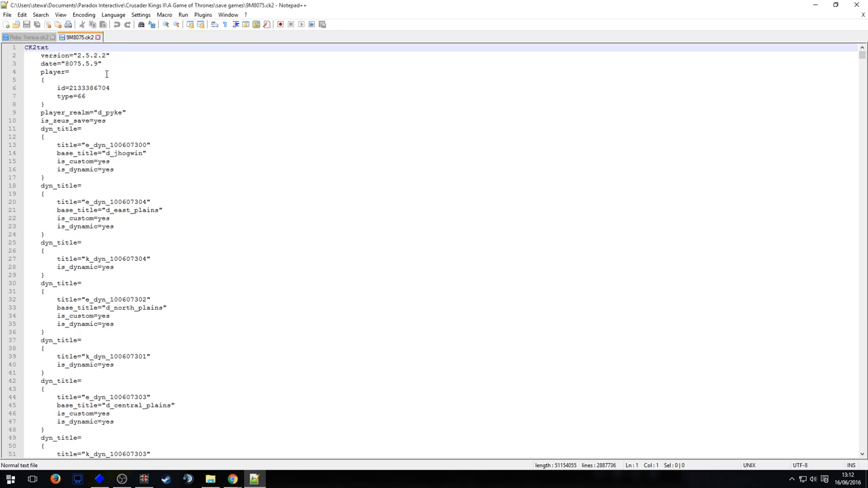
pyautogui.moveTo(119, 87)
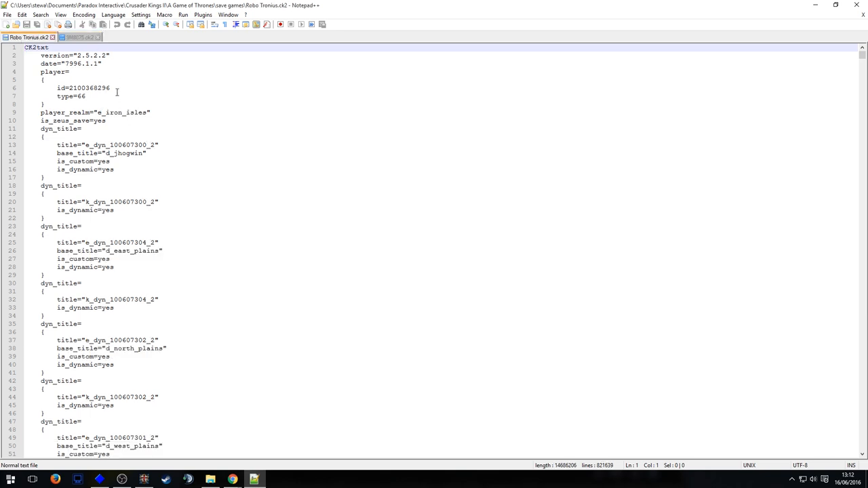
pyautogui.click(43, 79)
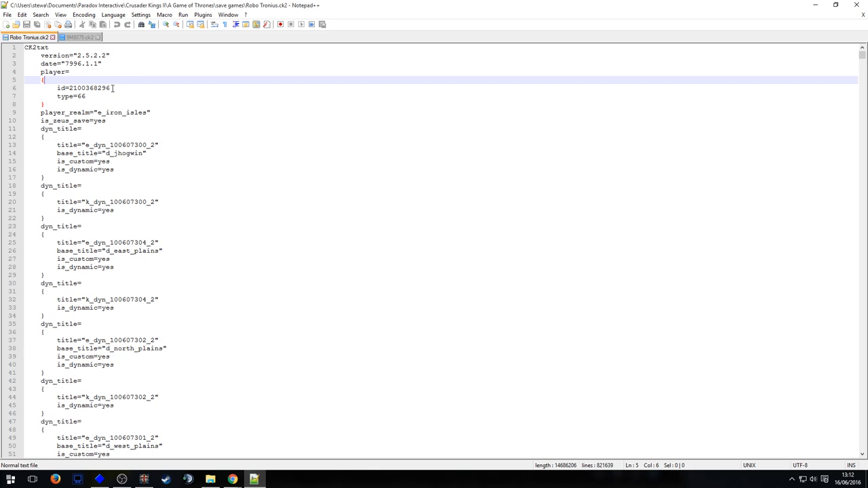
pyautogui.press('Ctrl+f')
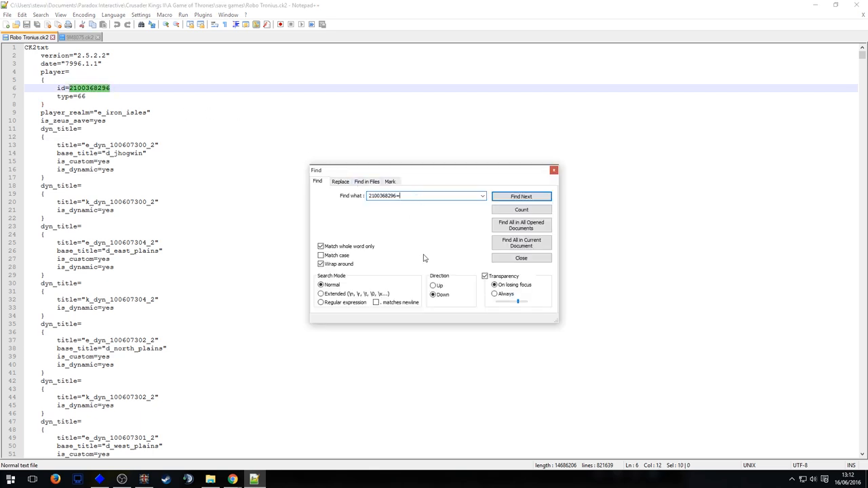
pyautogui.click(521, 195)
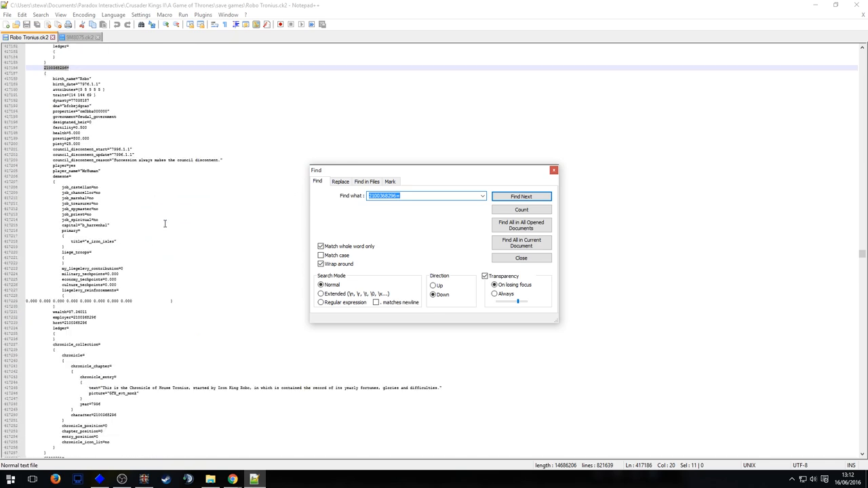
pyautogui.click(520, 258)
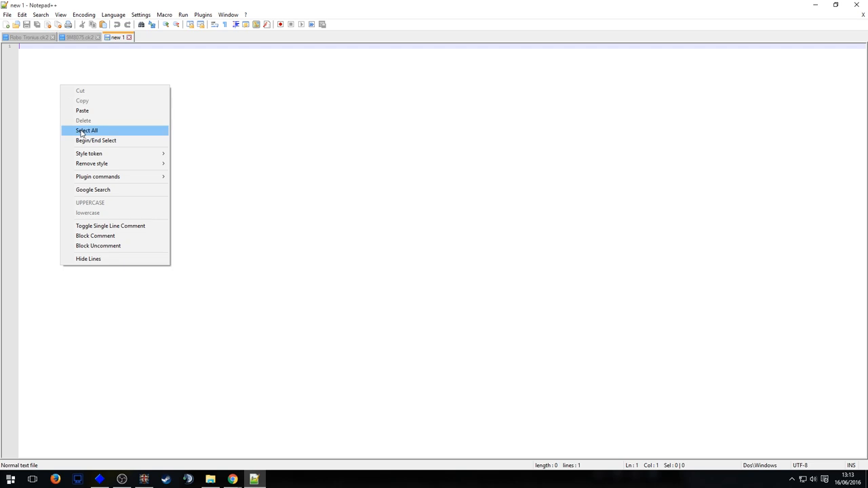
# Step: Paste Robo's character entry into the new document and delete its chronicle, trait and modifier lines
pyautogui.click(82, 111)
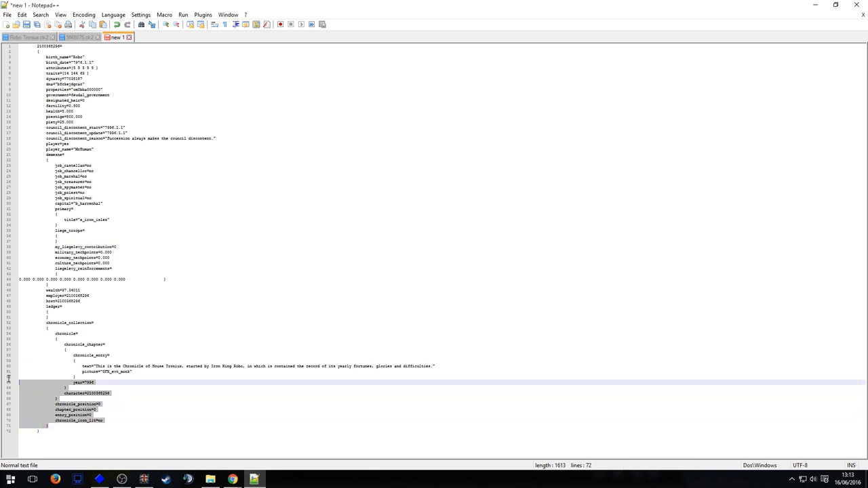
pyautogui.press('Delete')
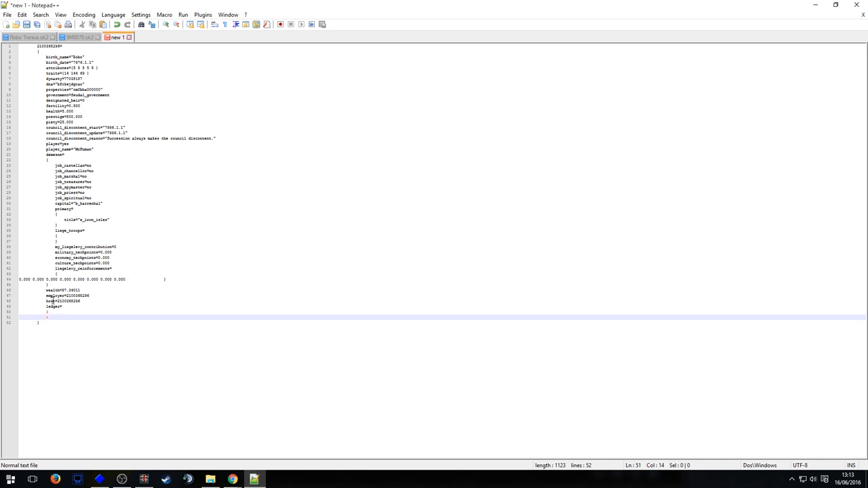
pyautogui.moveTo(54, 295)
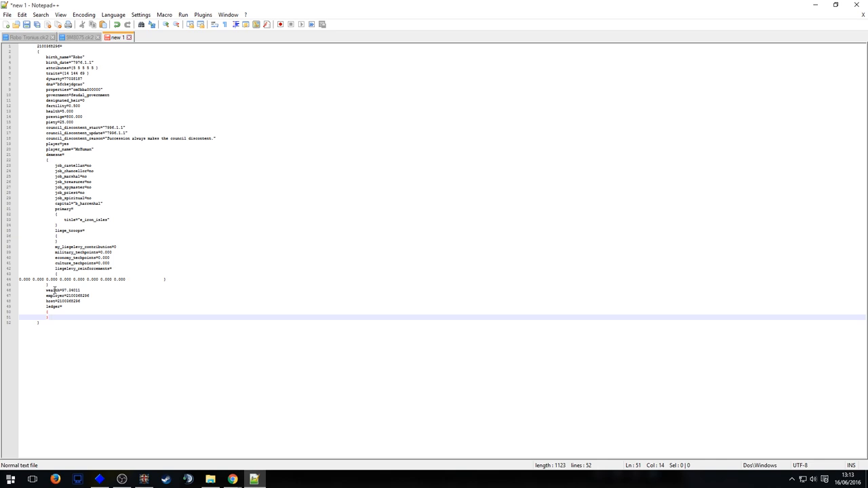
pyautogui.moveTo(47, 284)
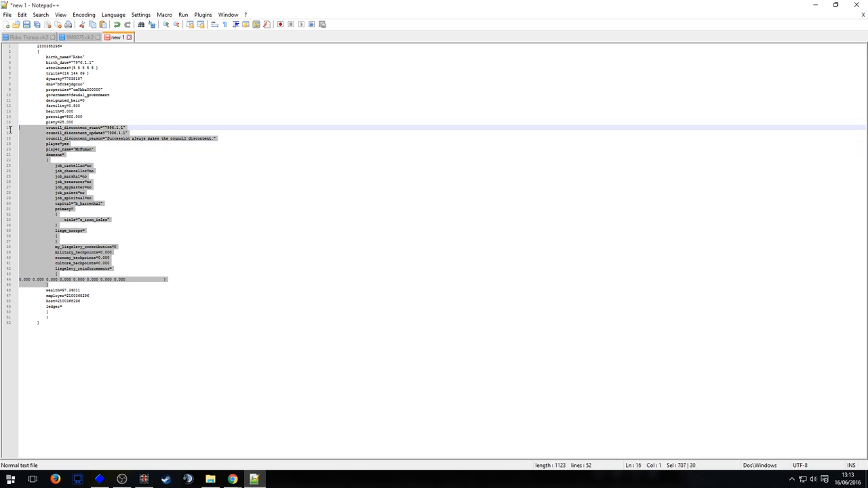
pyautogui.press('Delete')
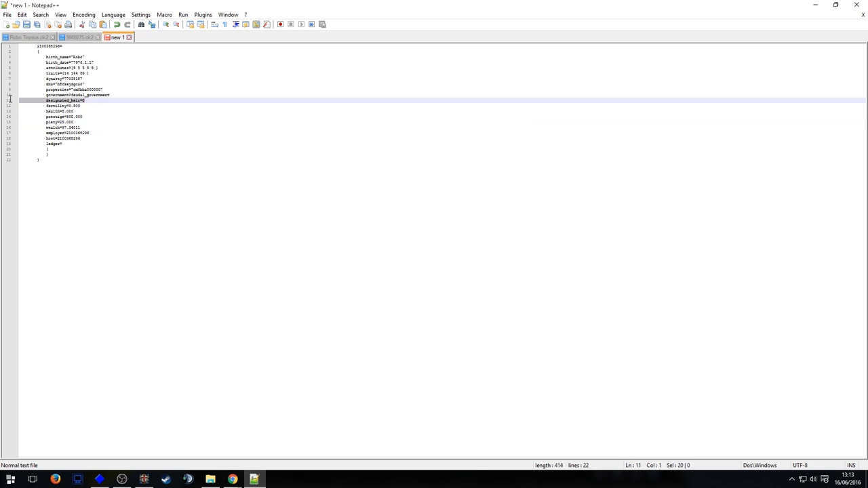
pyautogui.click(76, 95)
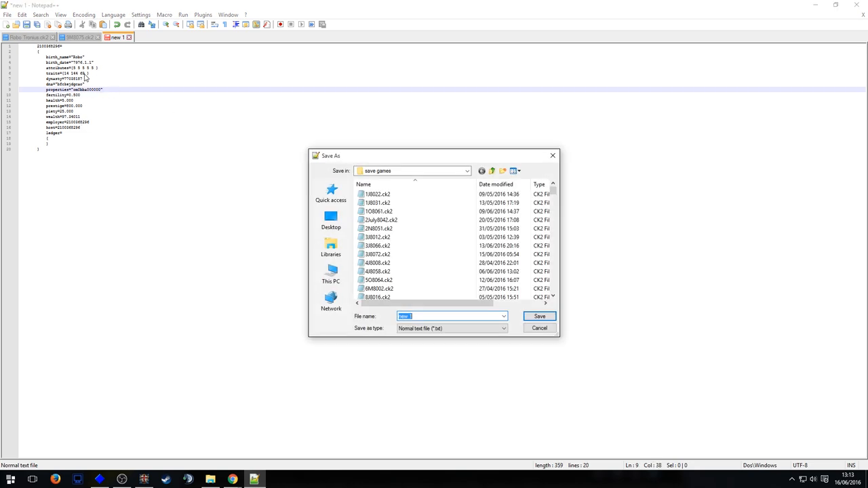
# Step: Cancel the Save As dialog and select Robo's dynasty number for copying
pyautogui.click(540, 328)
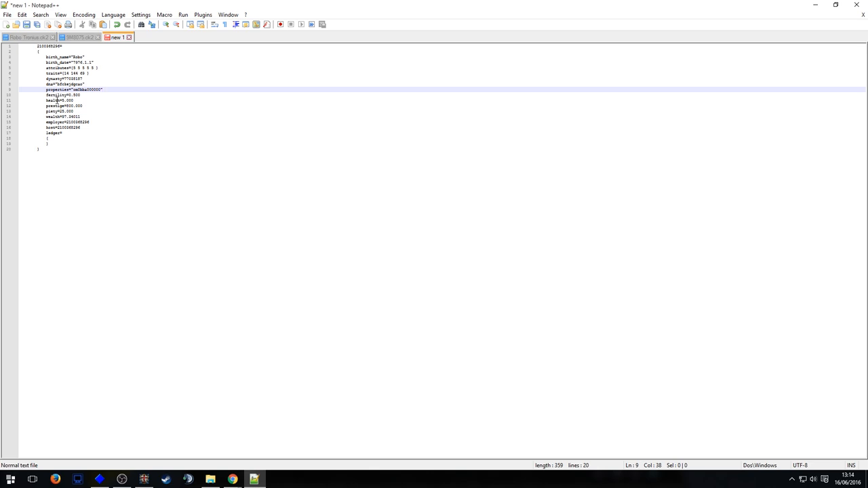
pyautogui.moveTo(57, 105)
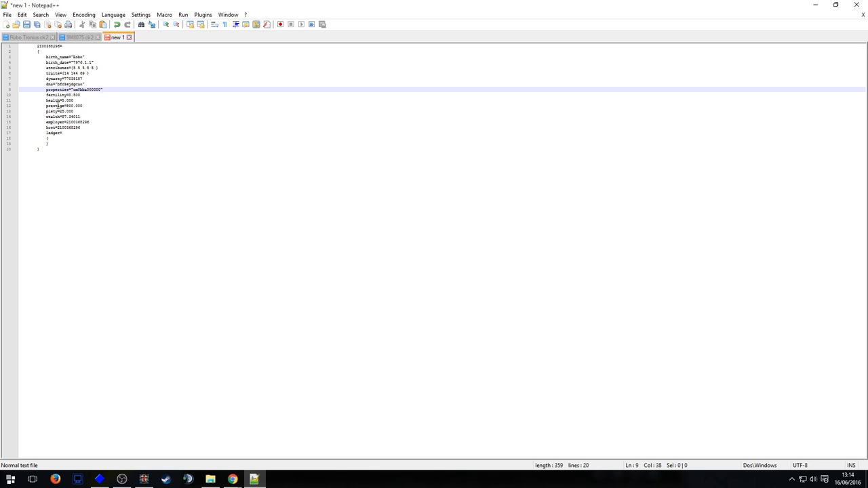
pyautogui.moveTo(65, 111)
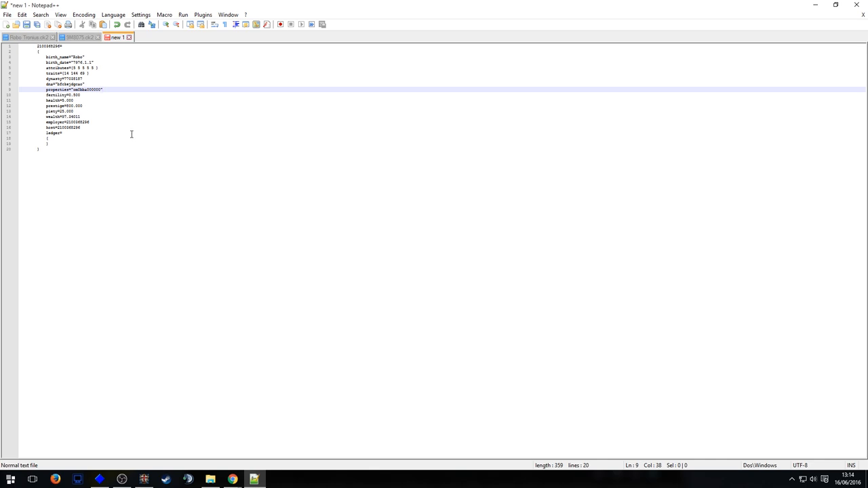
pyautogui.moveTo(87, 132)
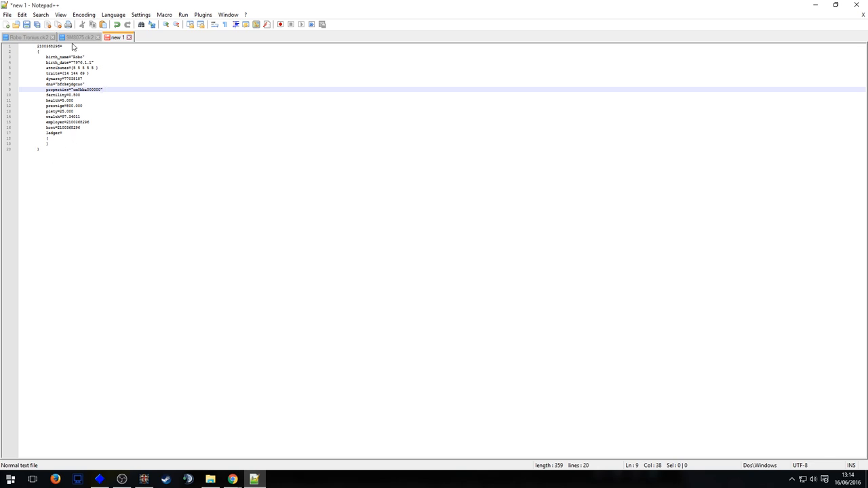
pyautogui.click(84, 77)
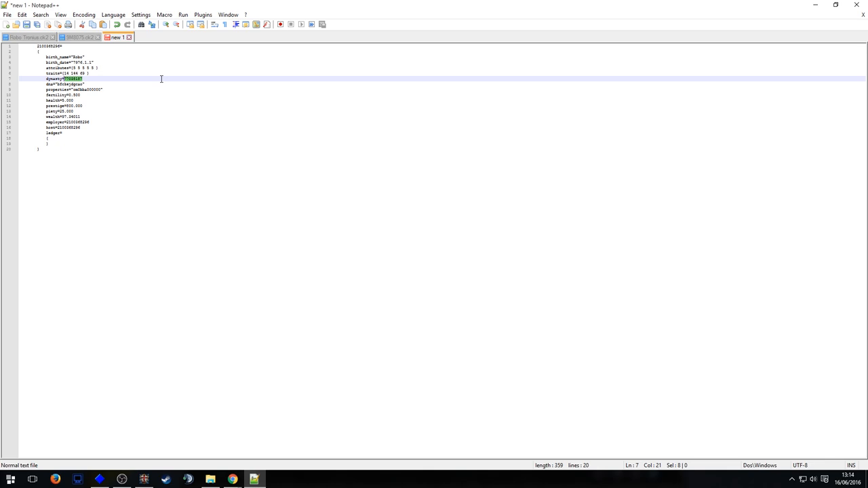
pyautogui.moveTo(70, 46)
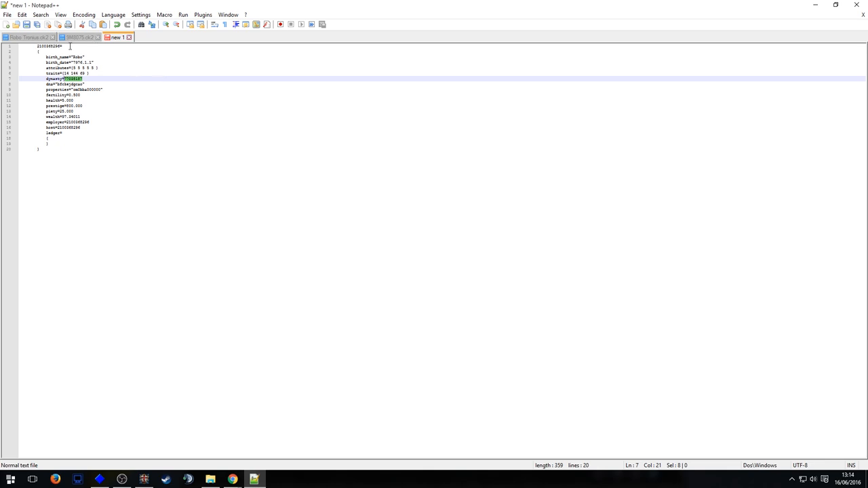
# Step: Find the Tronus dynasty block in the save by its id and bring it back to the new document
pyautogui.press('Ctrl+f')
pyautogui.write('77038187=')
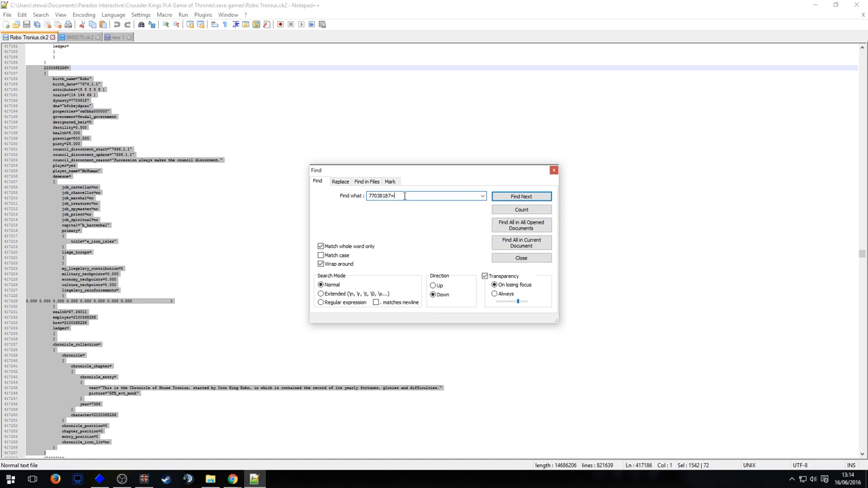
pyautogui.click(520, 197)
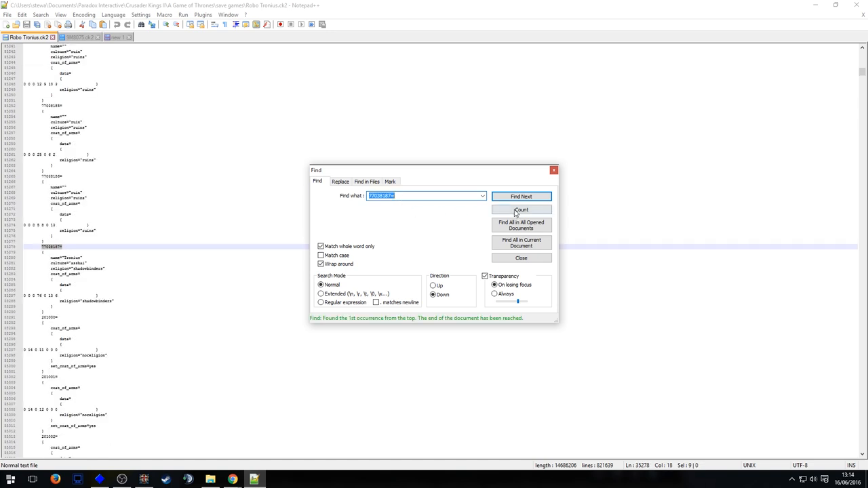
pyautogui.click(521, 209)
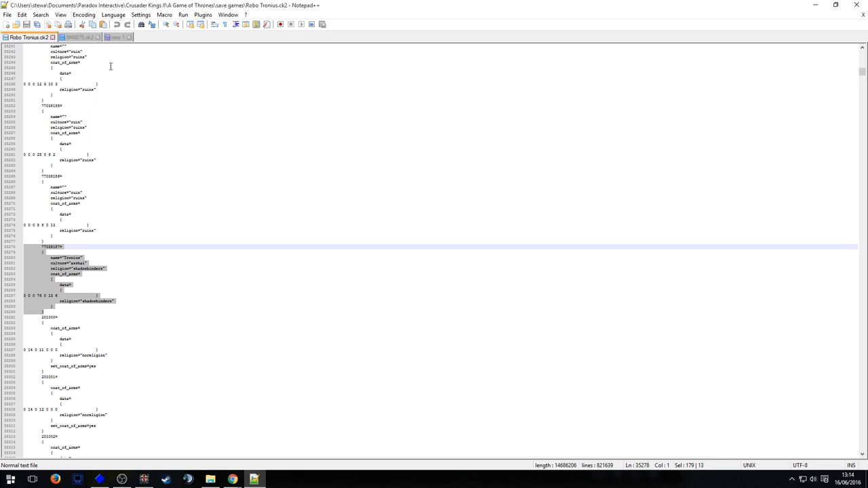
pyautogui.click(116, 38)
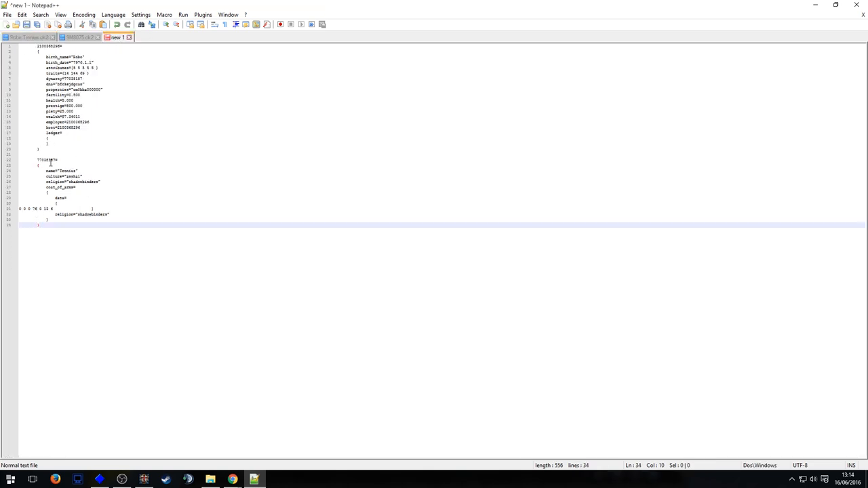
# Step: Compare the dynasty and character ids against the player id in the .ck2 save and select a value to replace
pyautogui.doubleClick(46, 160)
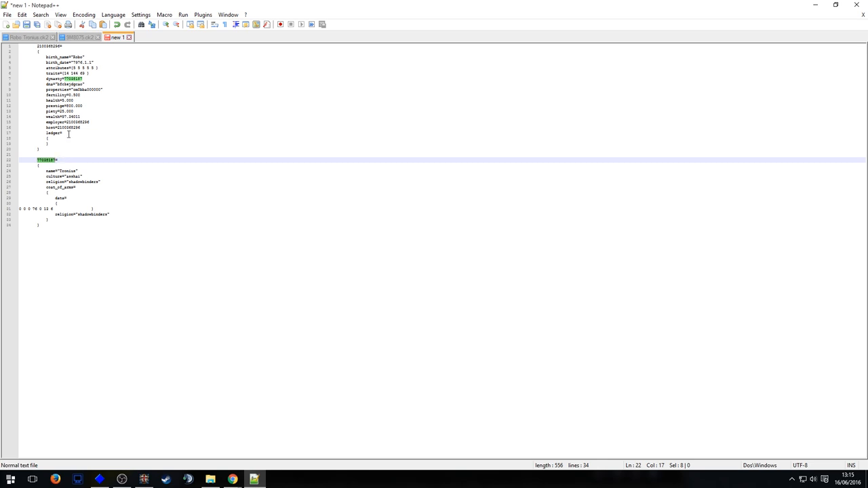
pyautogui.click(86, 122)
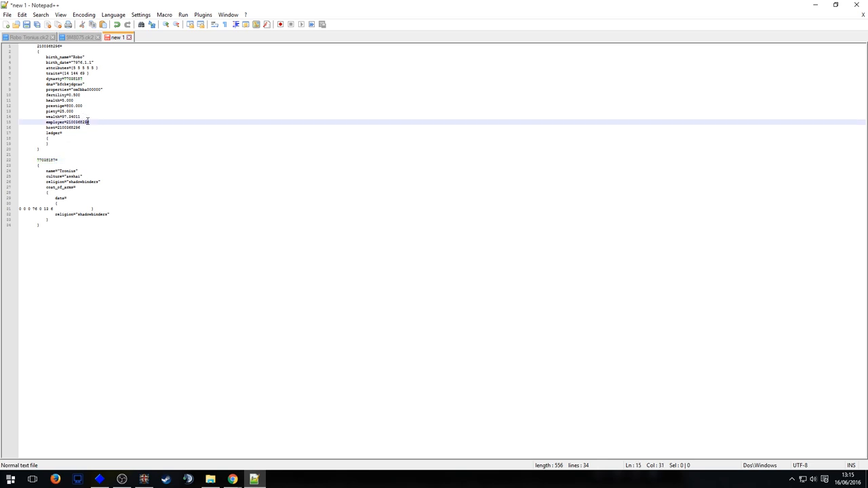
pyautogui.click(78, 36)
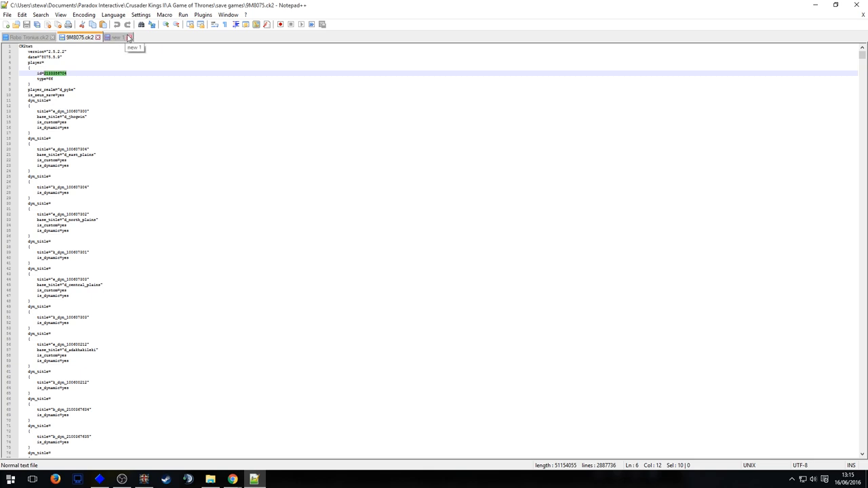
pyautogui.moveTo(127, 38)
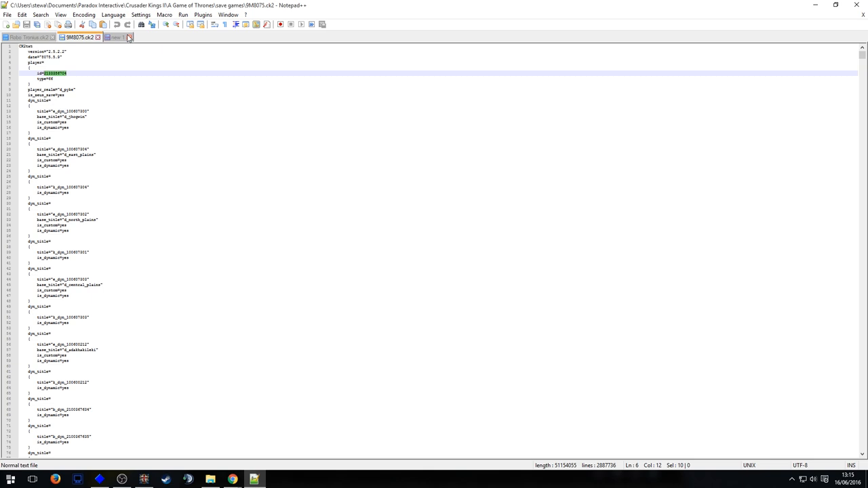
pyautogui.click(117, 38)
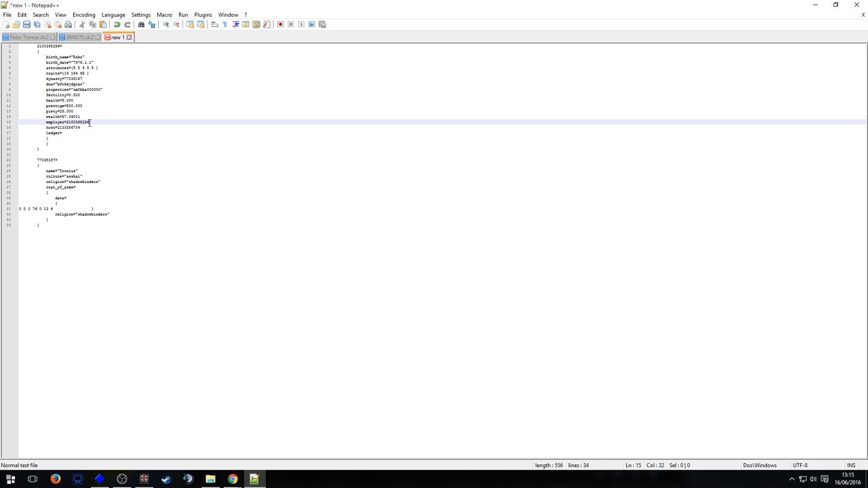
pyautogui.doubleClick(76, 122)
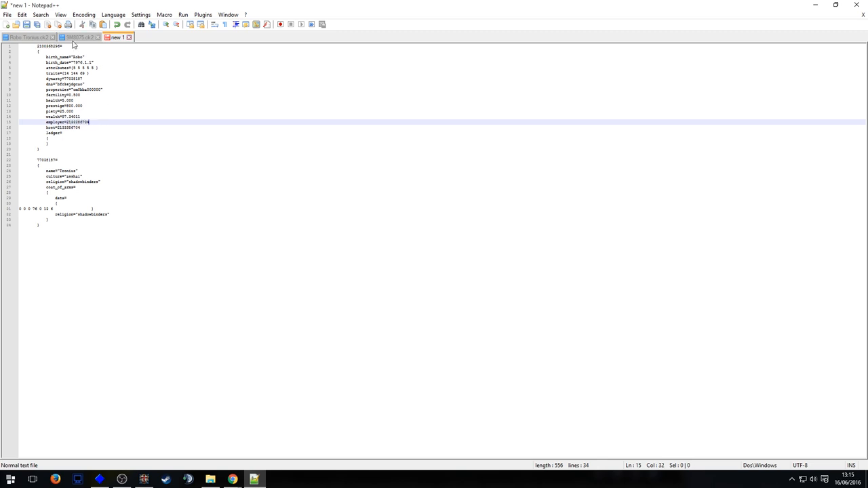
pyautogui.moveTo(76, 37)
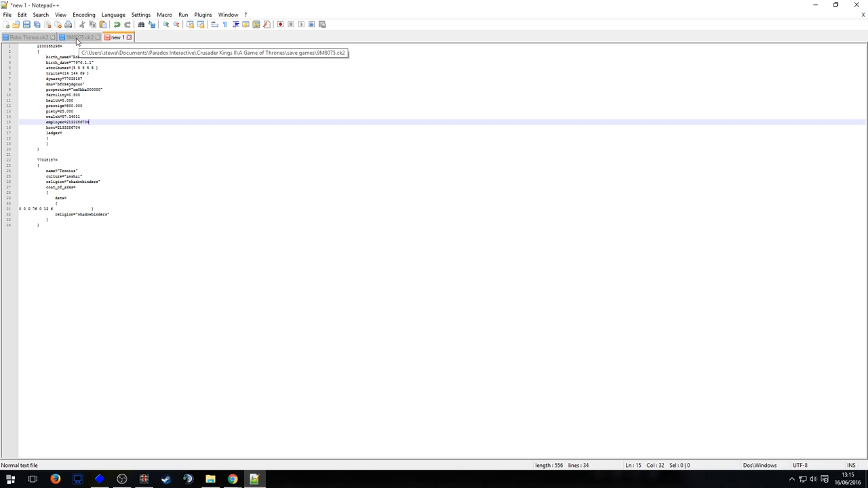
pyautogui.moveTo(117, 87)
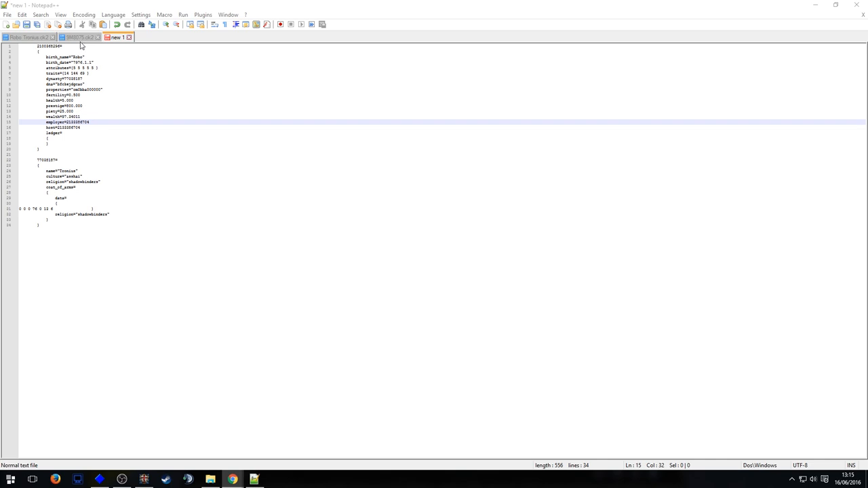
pyautogui.moveTo(74, 62)
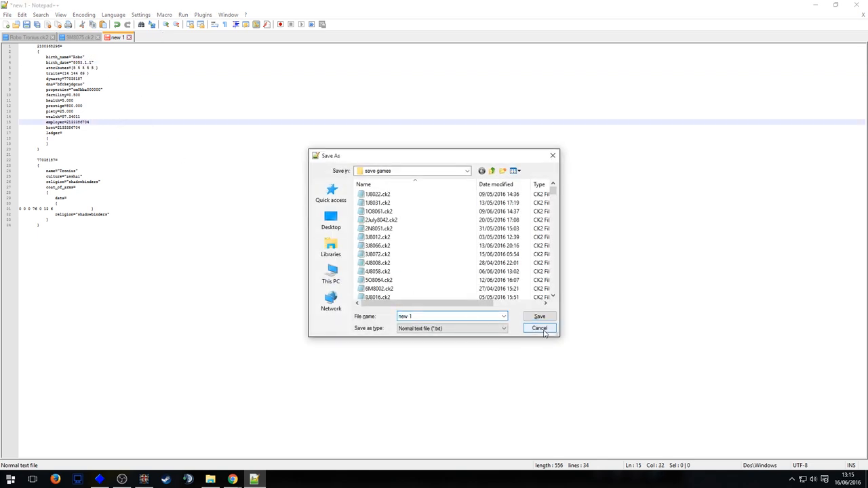
# Step: Pick out Robo's new character id to search for in the save file
pyautogui.click(540, 328)
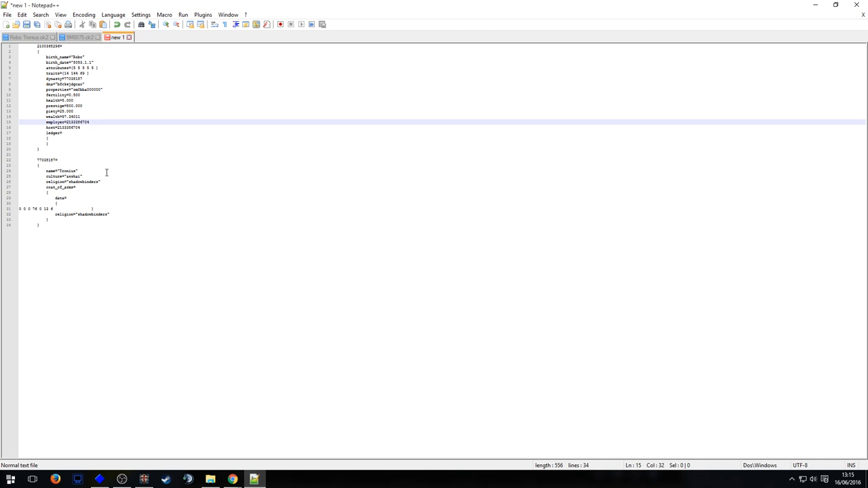
pyautogui.moveTo(135, 81)
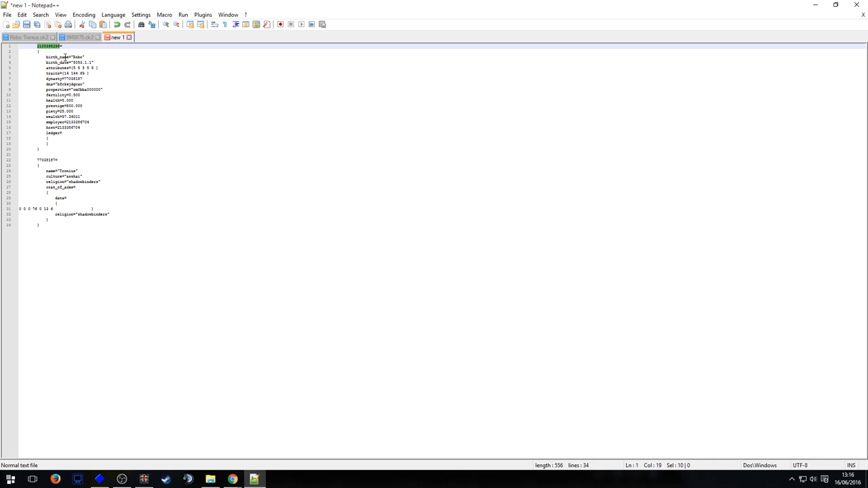
pyautogui.moveTo(73, 37)
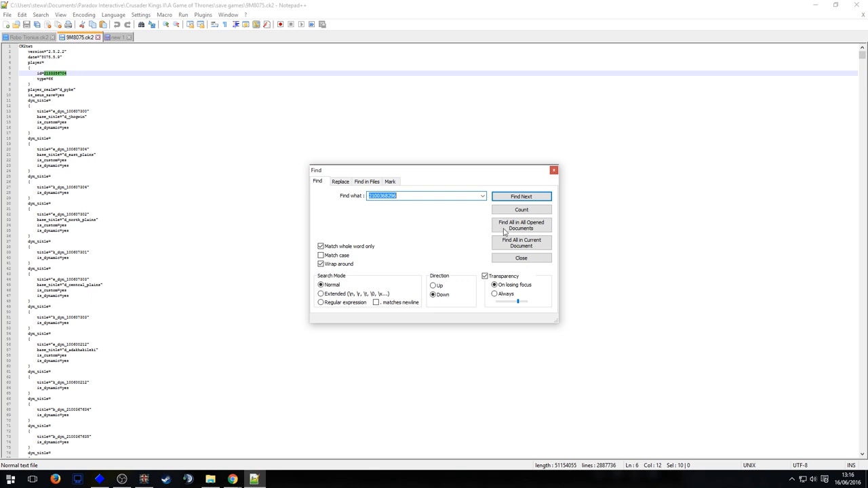
# Step: Count matches for the character id and the adjusted dynasty id in the save until both report 0
pyautogui.click(520, 209)
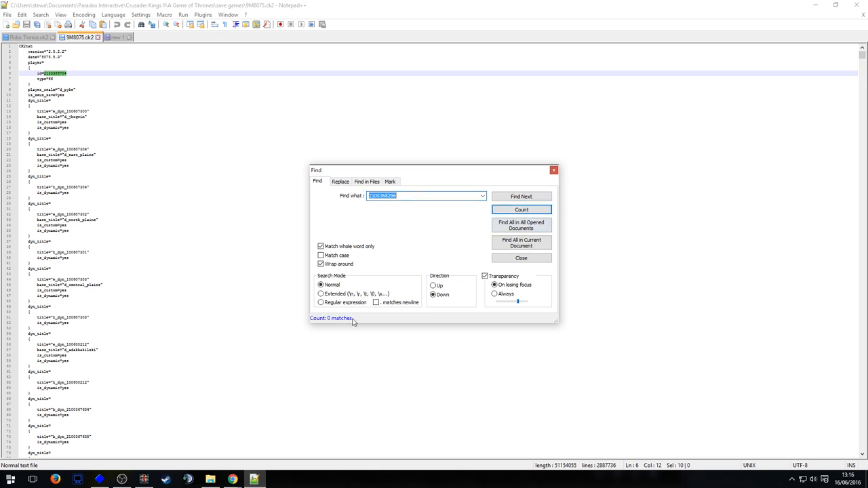
pyautogui.moveTo(497, 139)
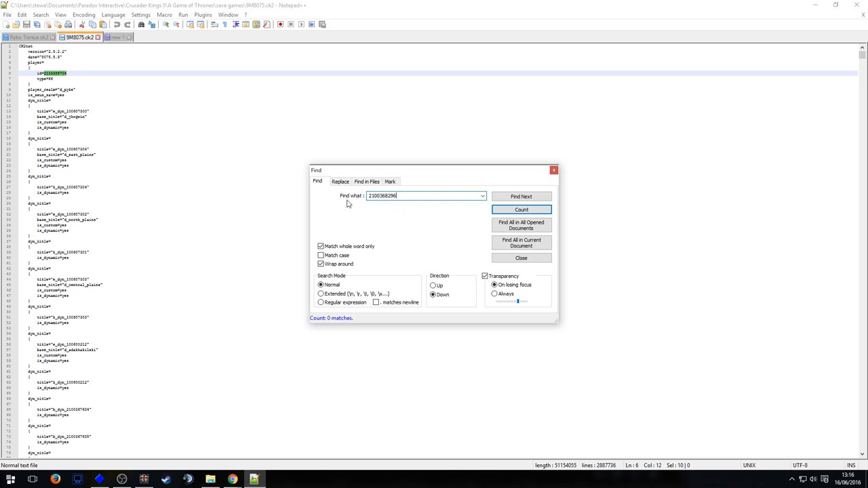
pyautogui.moveTo(521, 258)
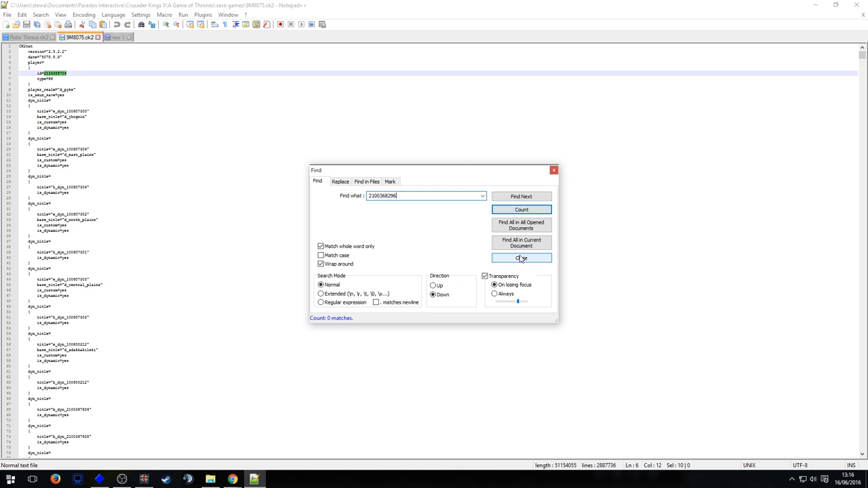
pyautogui.click(520, 258)
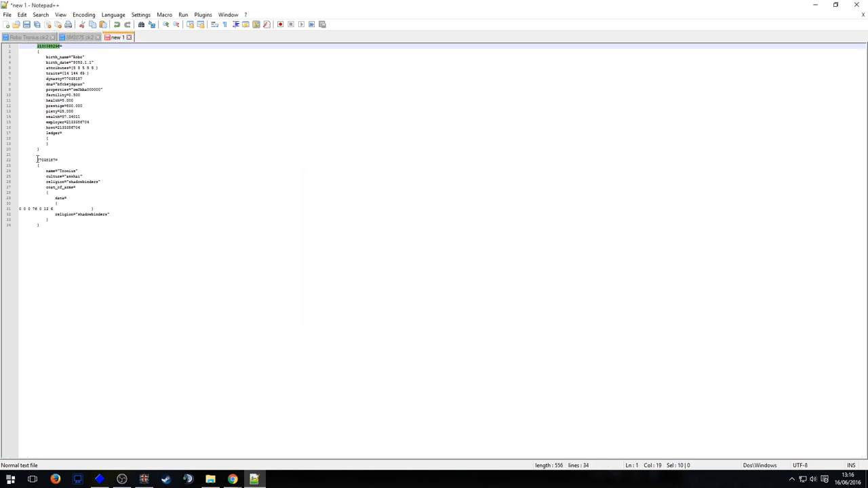
pyautogui.press('ctrl+f')
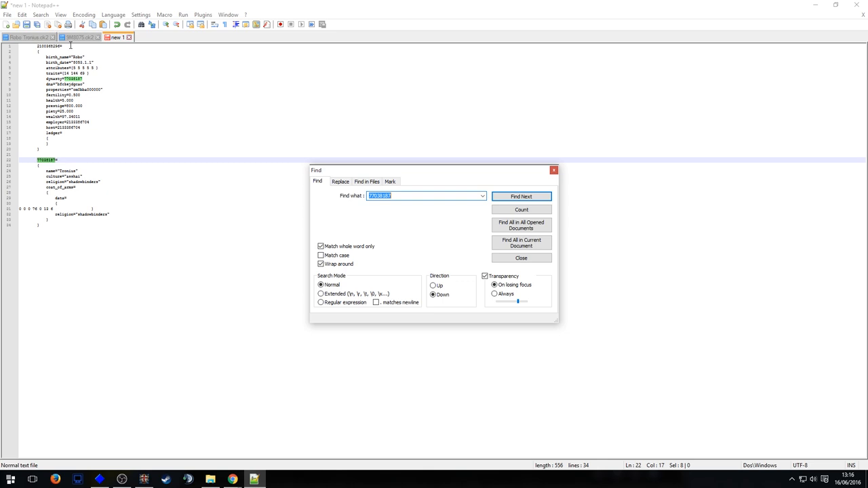
pyautogui.click(520, 196)
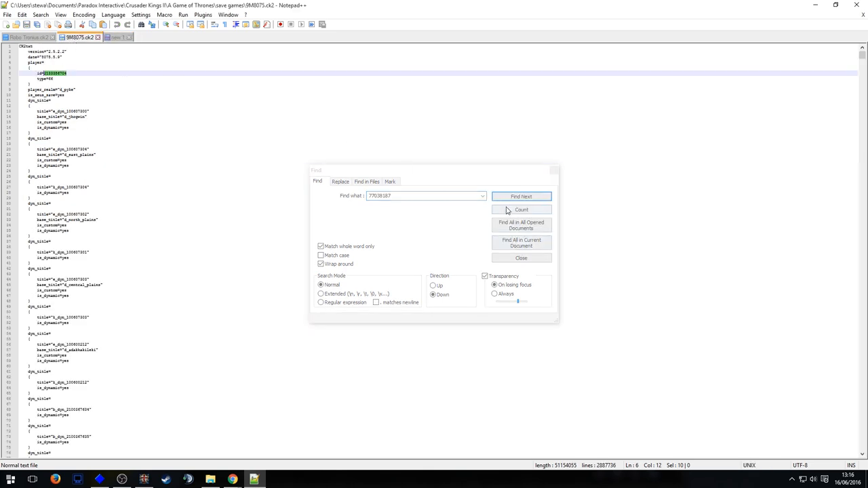
pyautogui.click(520, 209)
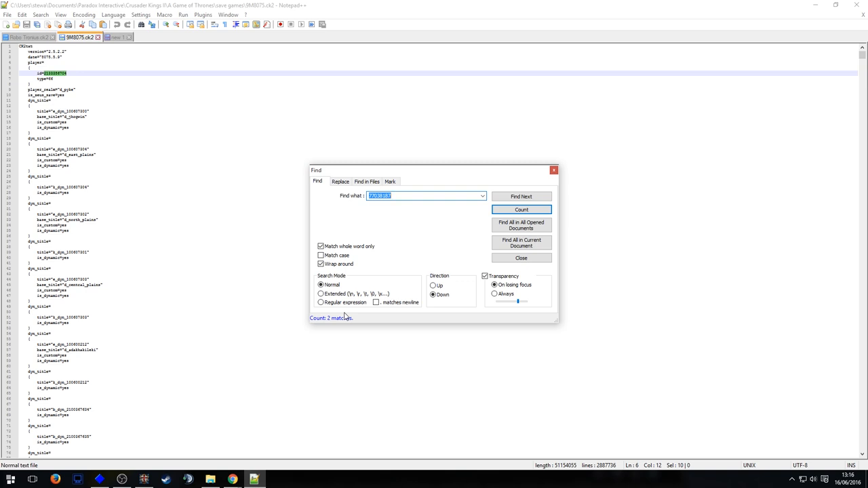
pyautogui.moveTo(446, 231)
pyautogui.write('77038111')
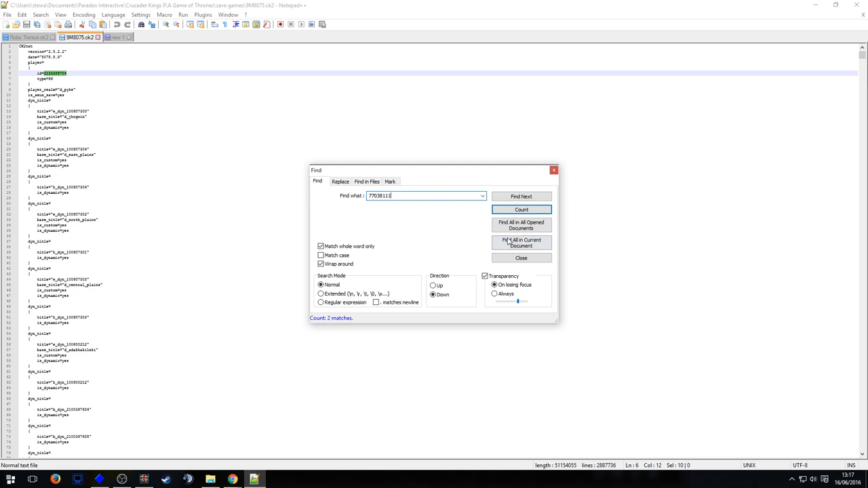
pyautogui.click(520, 209)
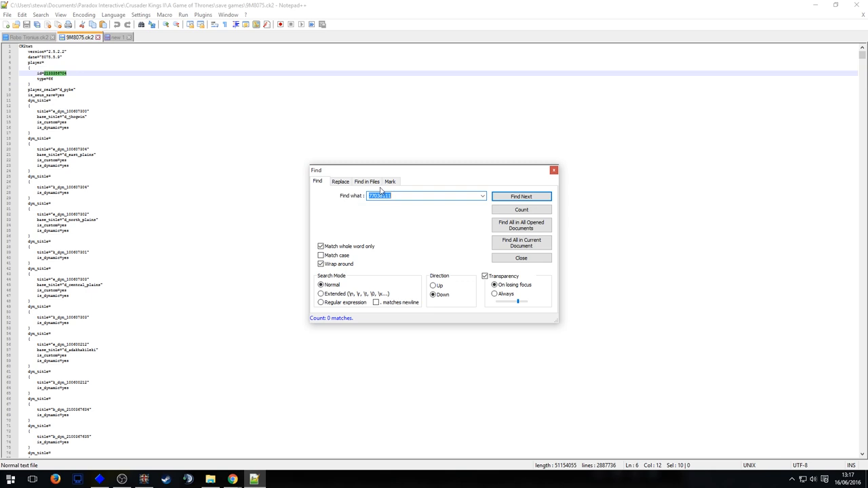
pyautogui.moveTo(133, 30)
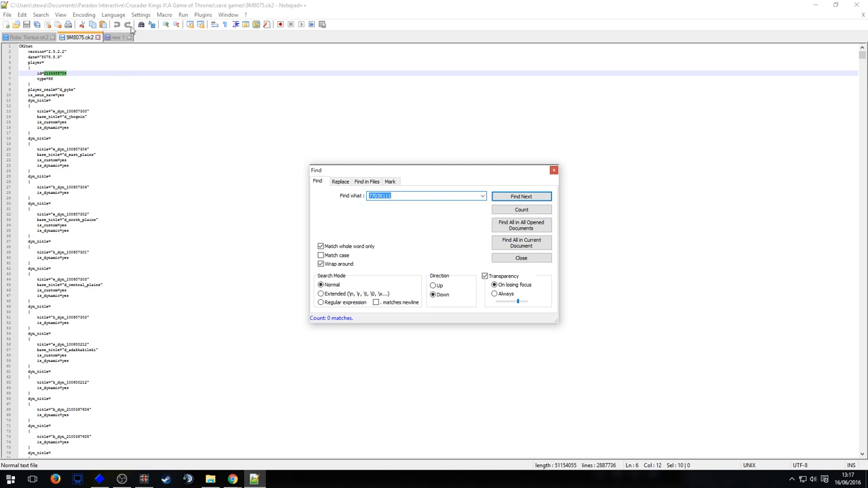
pyautogui.click(116, 38)
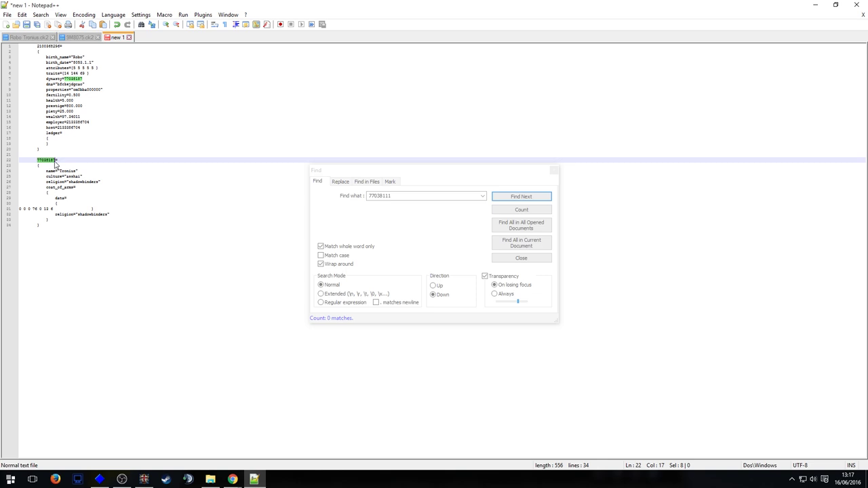
# Step: Paste the Tronus dynasty block into the save's dynasties section and return to the file's start
pyautogui.click(521, 195)
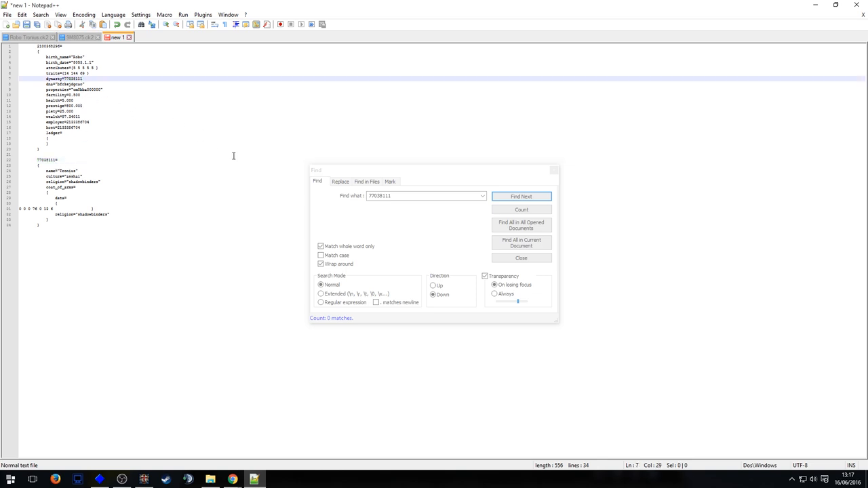
pyautogui.moveTo(532, 283)
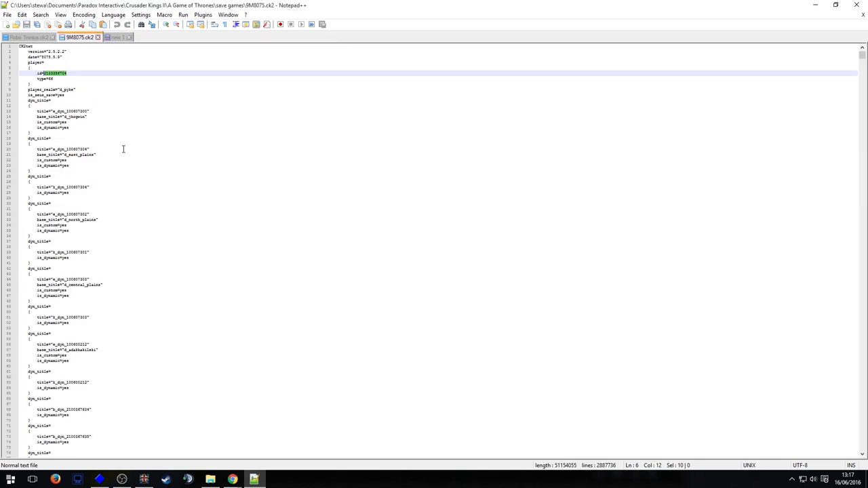
pyautogui.scroll(-3)
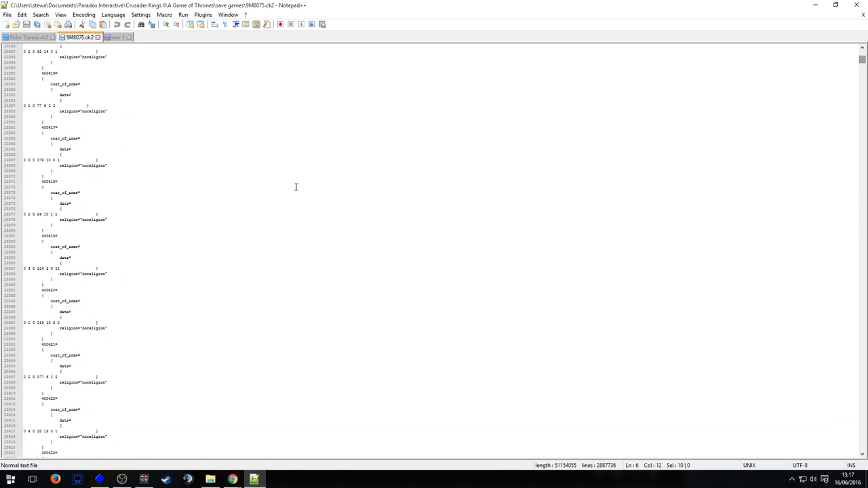
pyautogui.click(55, 231)
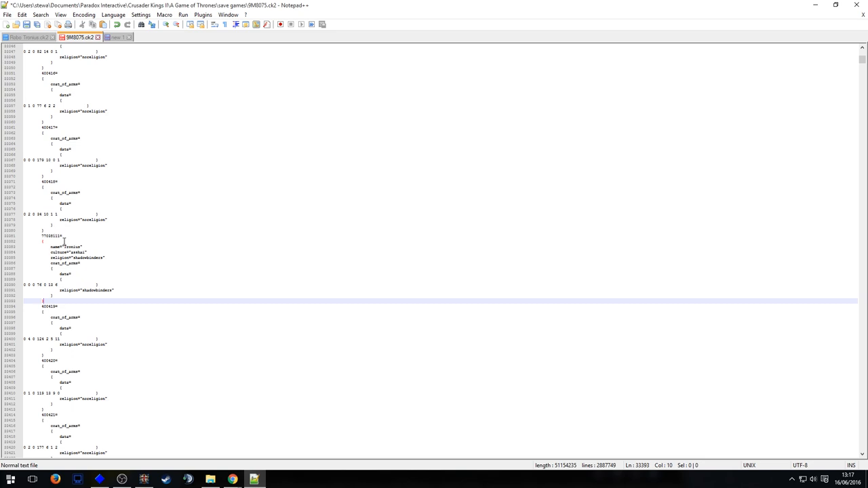
pyautogui.click(117, 37)
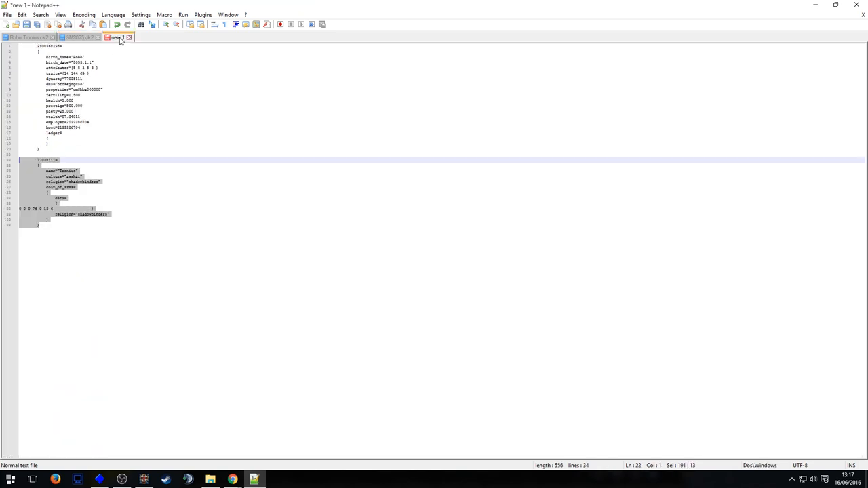
pyautogui.click(46, 149)
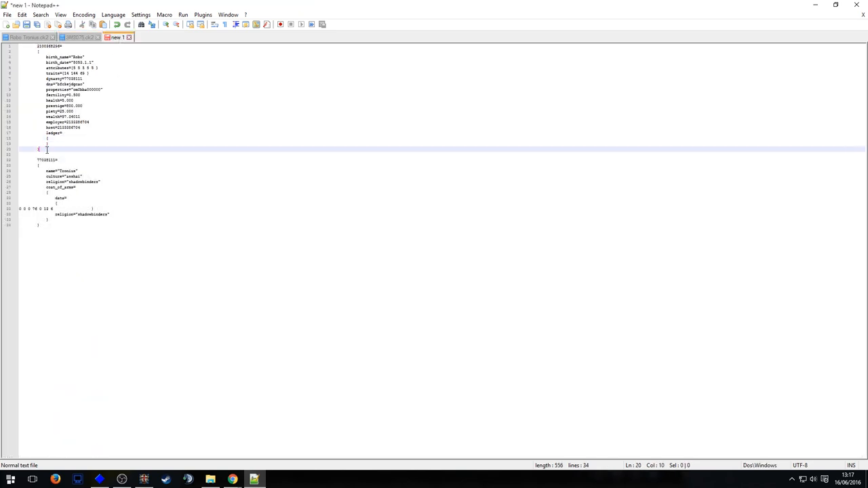
pyautogui.click(79, 36)
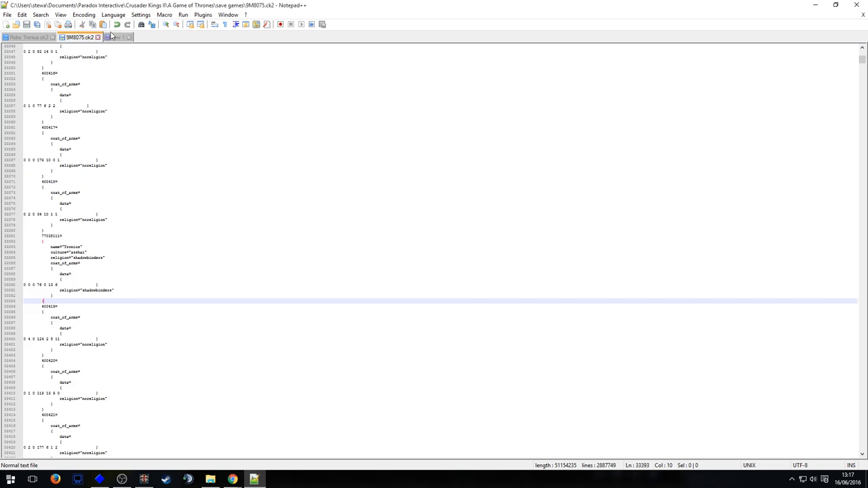
pyautogui.click(119, 37)
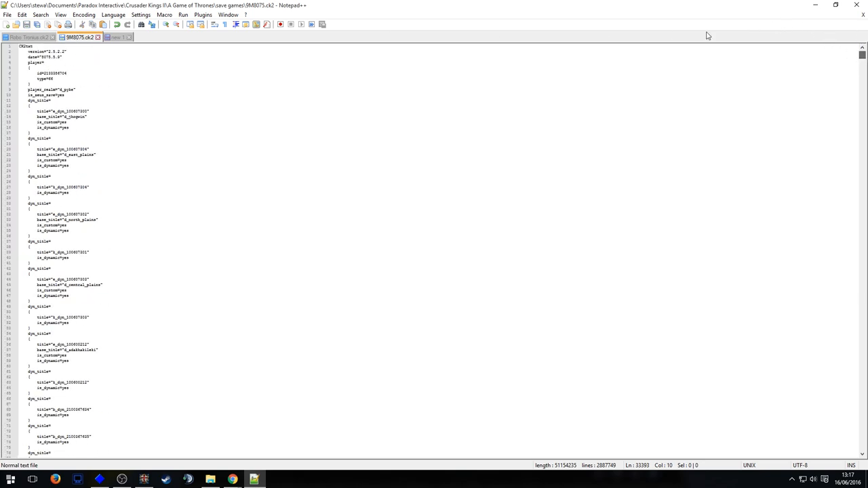
# Step: Locate the player character by id in the save and insert Robo's character block beside it
pyautogui.doubleClick(52, 73)
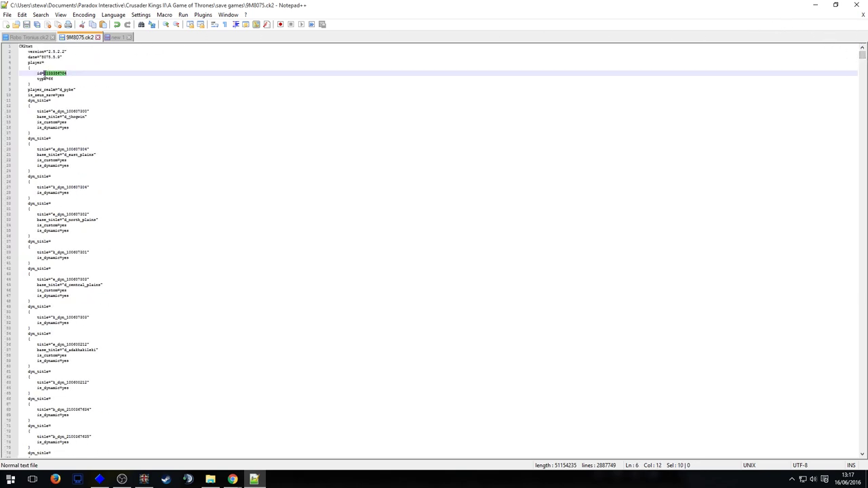
pyautogui.press('Ctrl+f')
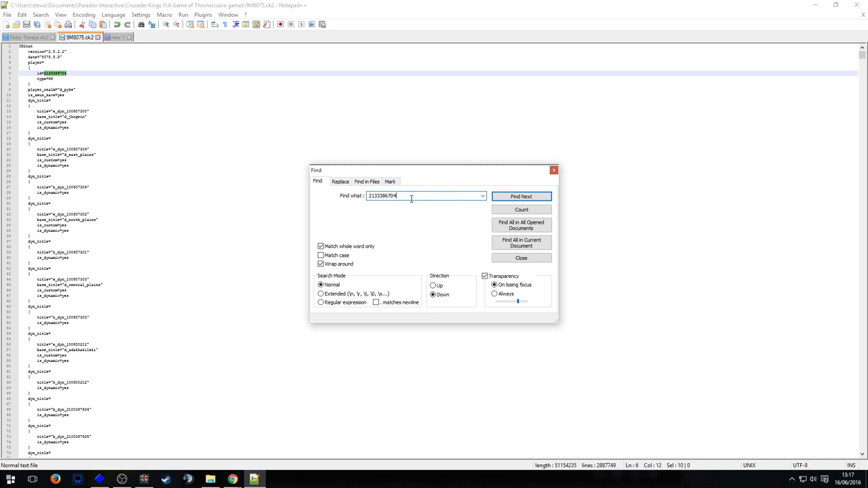
pyautogui.click(521, 197)
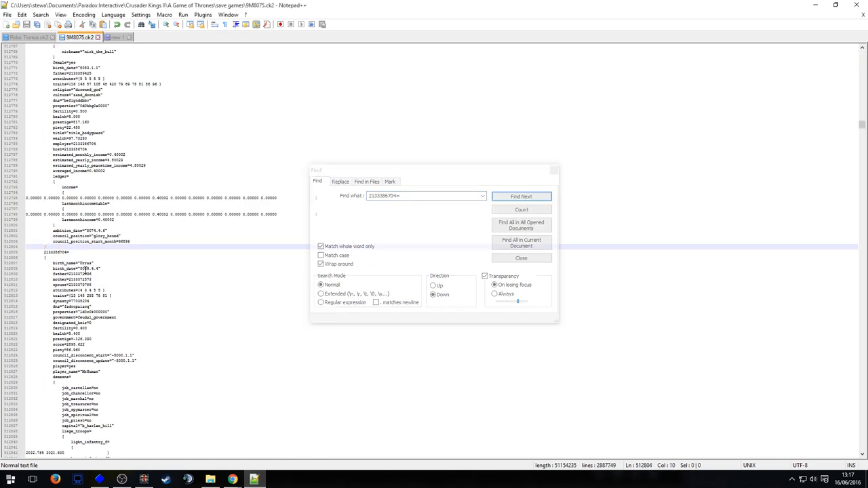
pyautogui.click(521, 197)
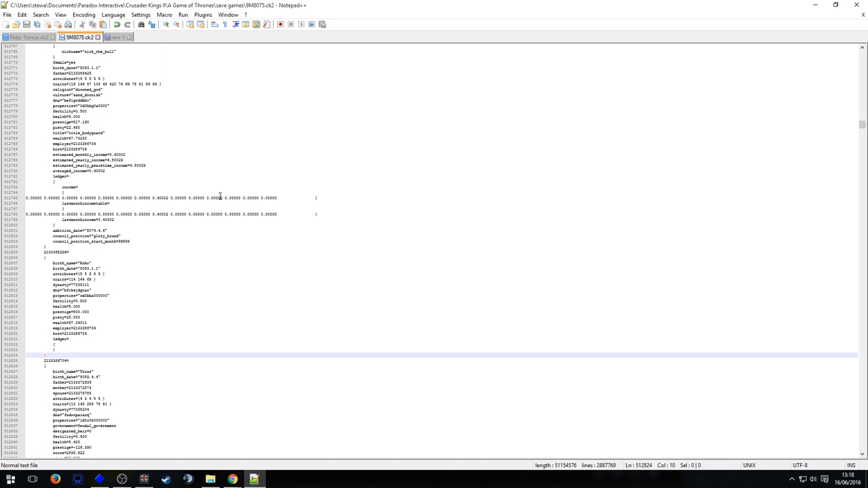
pyautogui.moveTo(42, 323)
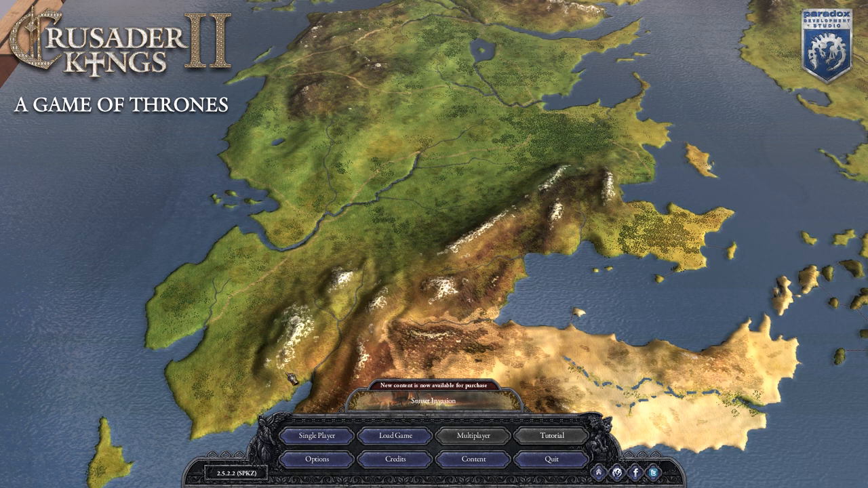
# Step: Load the Robo Tronius save and view the Asshai realm tree
pyautogui.click(396, 435)
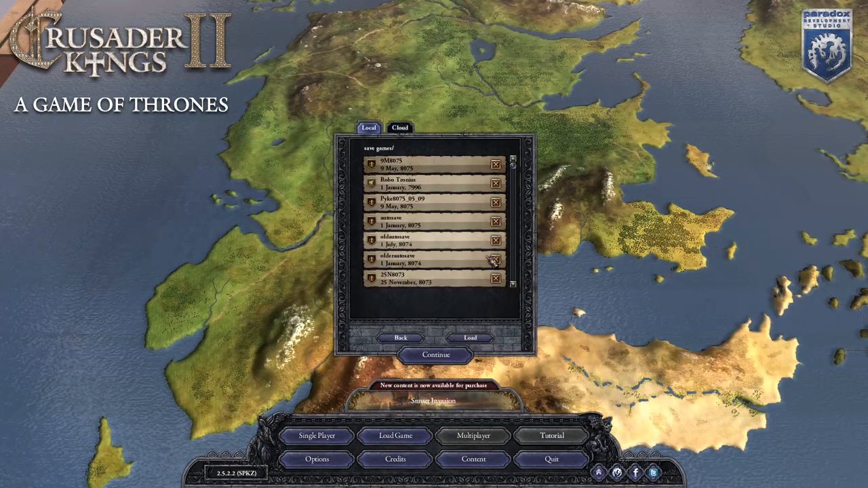
pyautogui.click(469, 338)
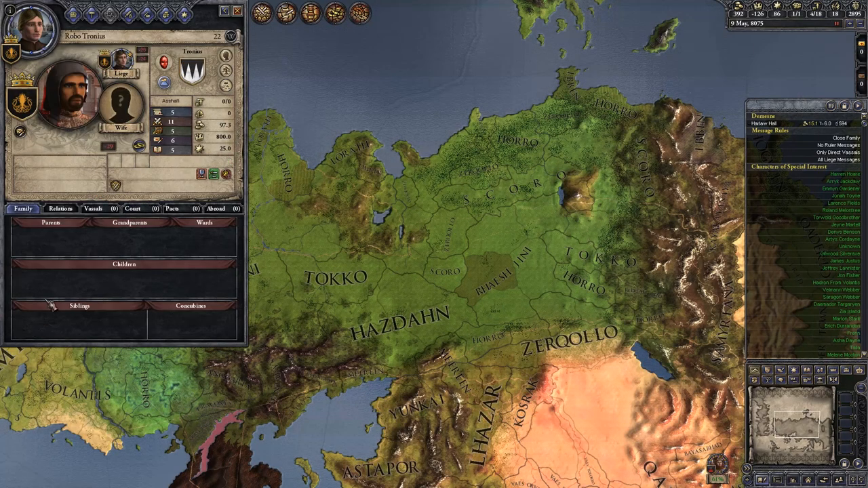
pyautogui.moveTo(201, 137)
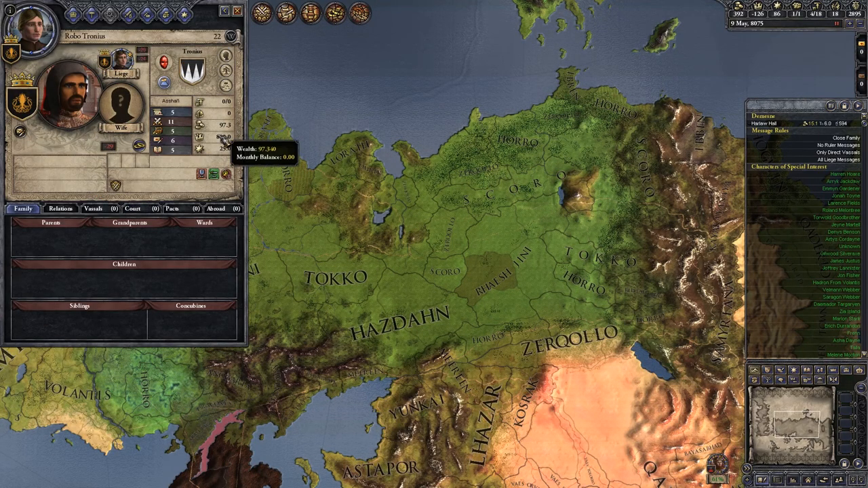
pyautogui.moveTo(212, 174)
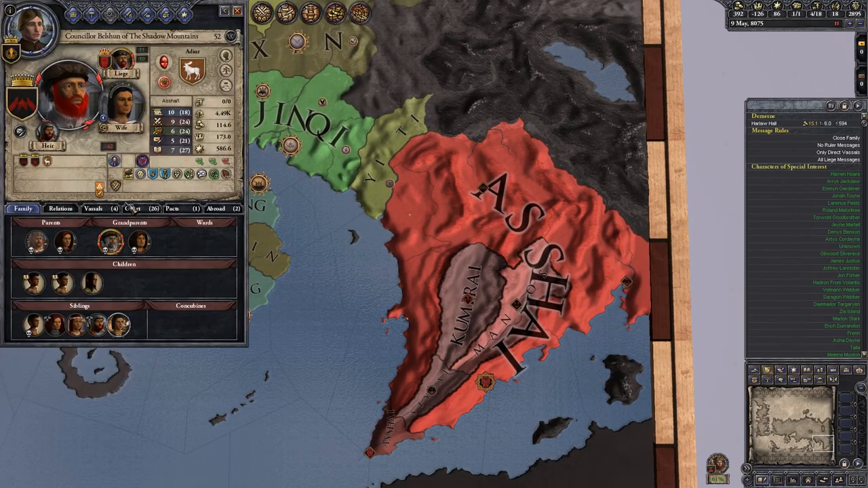
pyautogui.moveTo(136, 255)
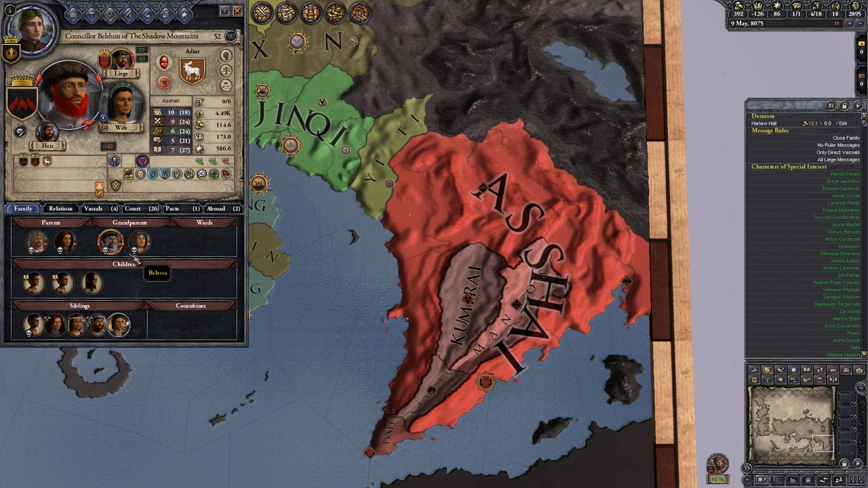
pyautogui.moveTo(231, 88)
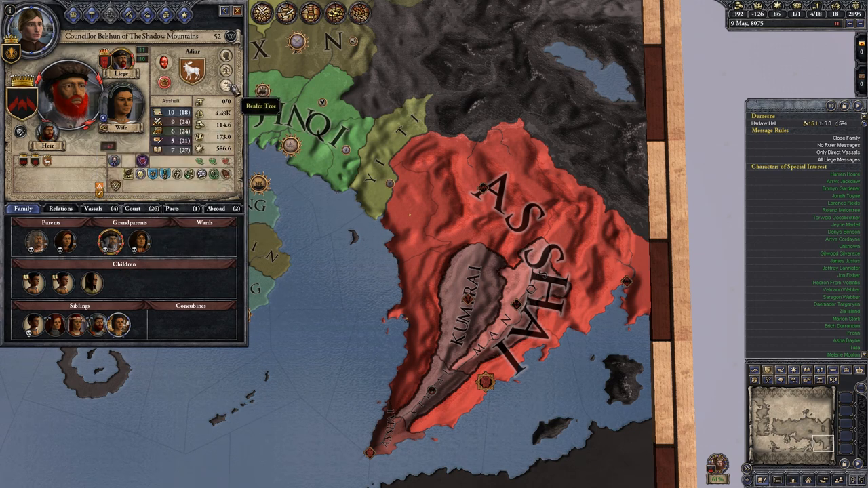
pyautogui.click(260, 106)
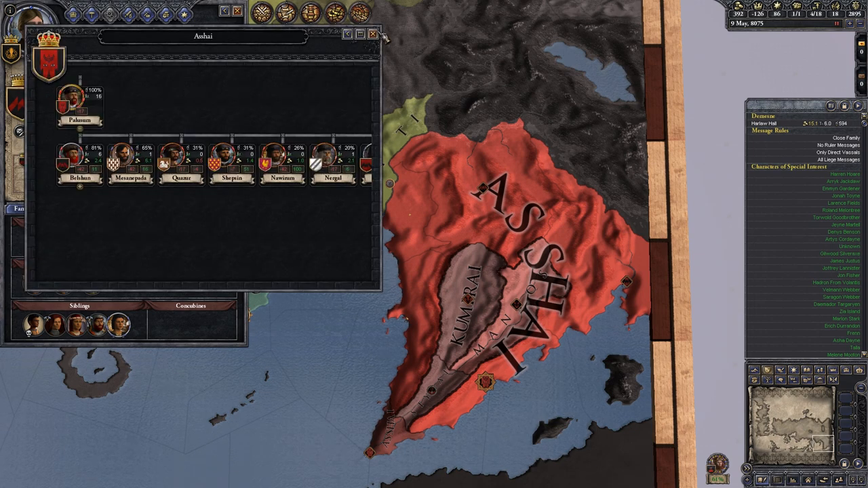
# Step: View the House Adiur dynasty tree from a ruler's dynasty shield
pyautogui.click(80, 156)
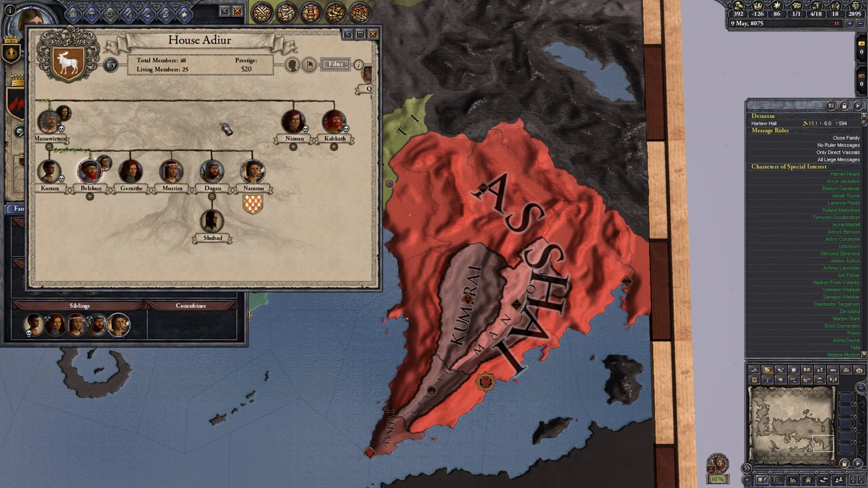
pyautogui.moveTo(207, 165)
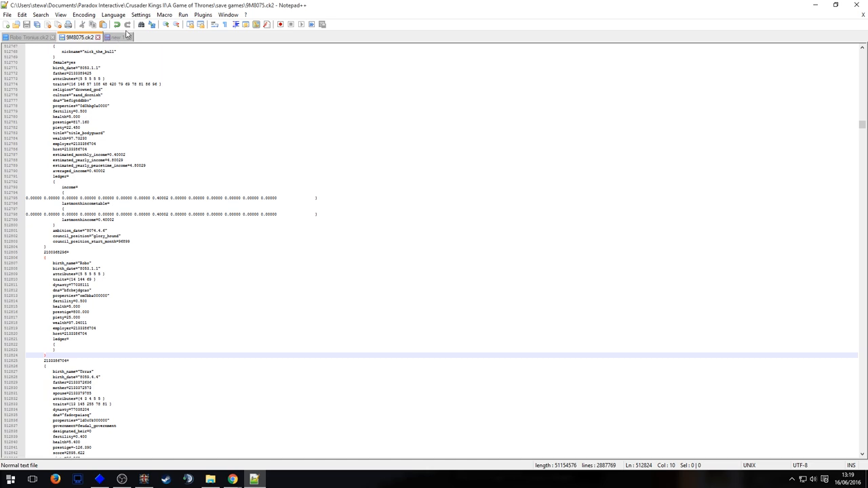
pyautogui.moveTo(104, 323)
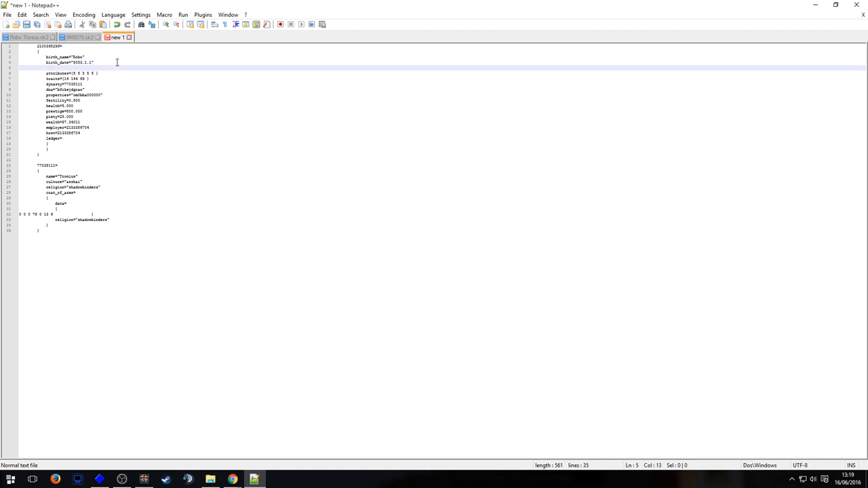
# Step: Add father=211597 to Robo's character block and switch back to the running game
pyautogui.write('father')
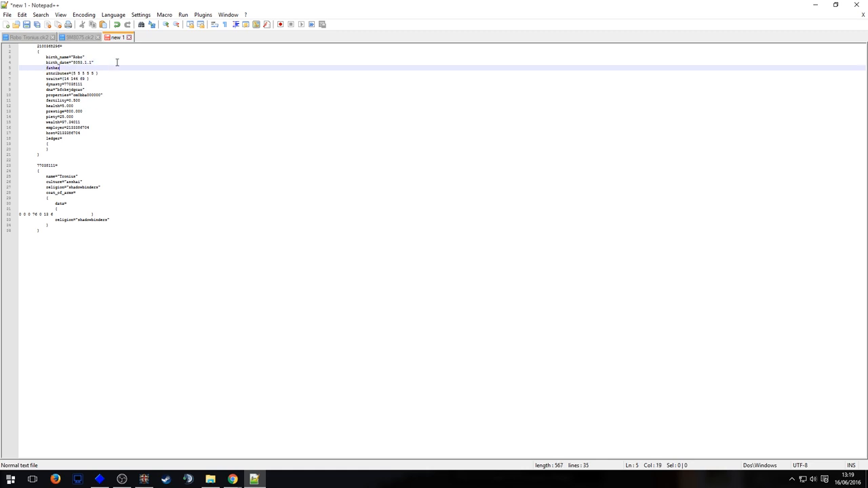
pyautogui.write('=')
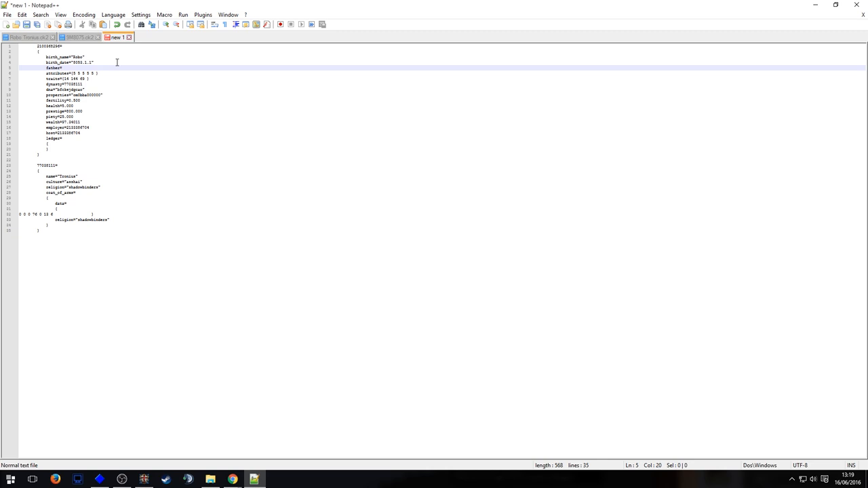
pyautogui.write('2110010')
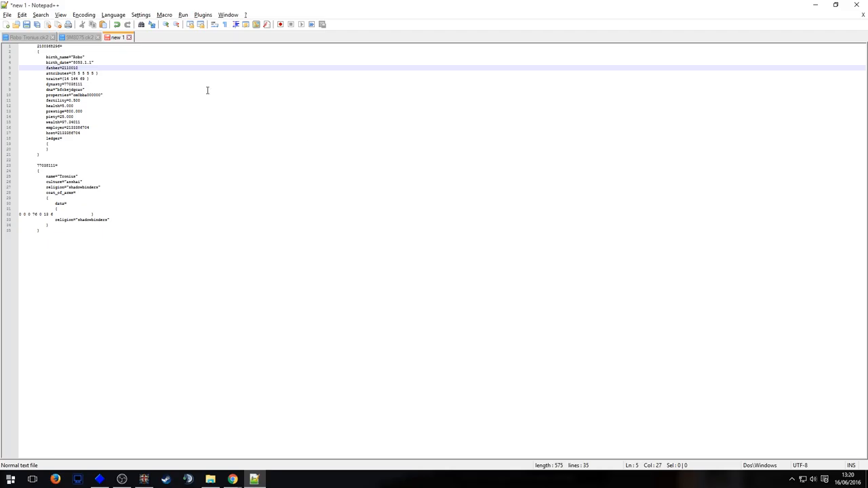
pyautogui.write('597')
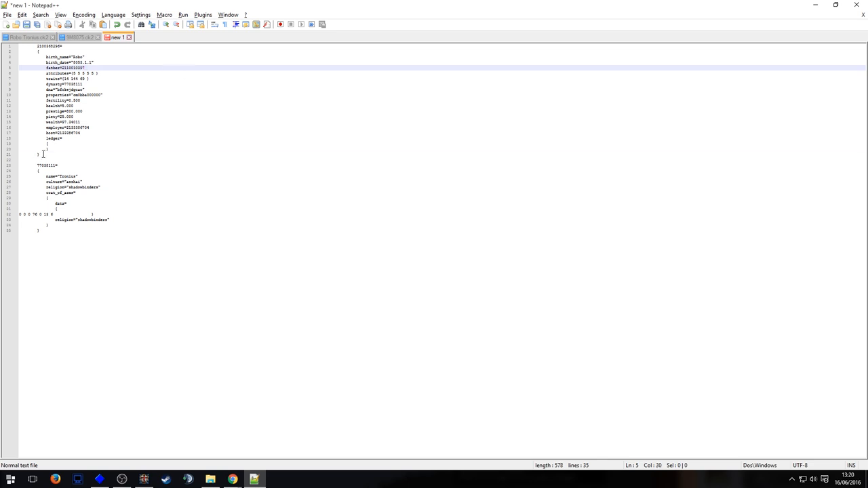
pyautogui.click(75, 37)
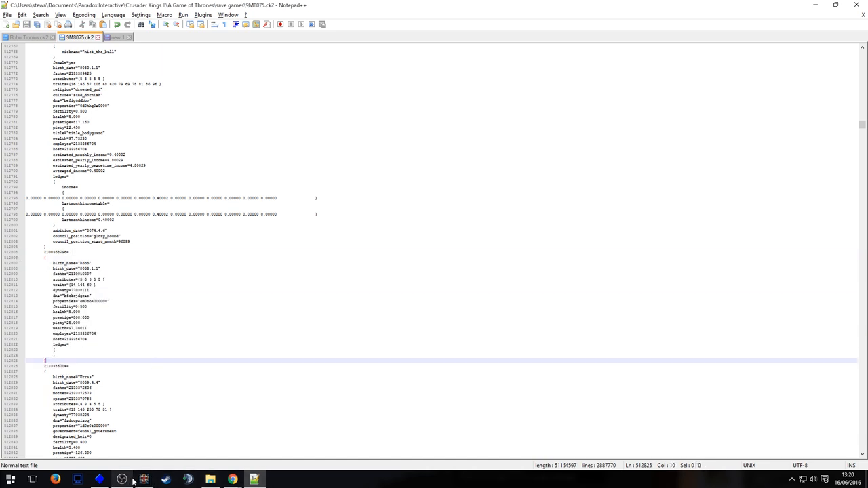
pyautogui.click(143, 480)
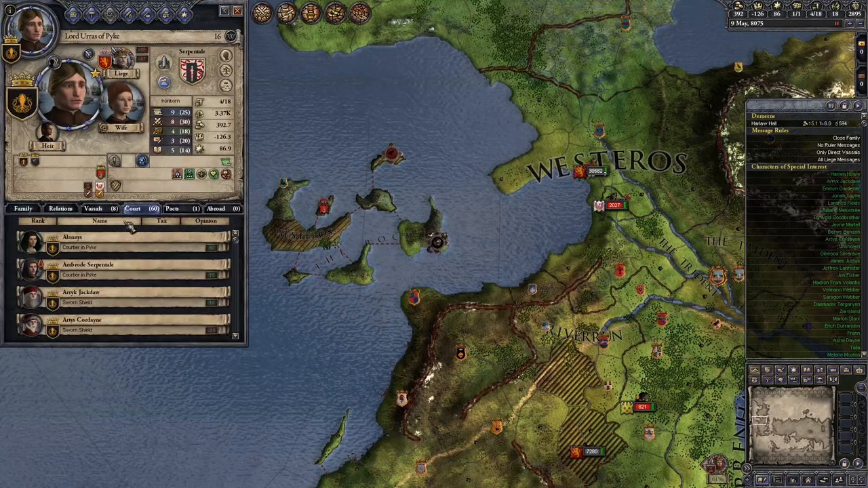
# Step: Scroll Robo Tronius's character screen to view the family panel with his parent
pyautogui.scroll(-3)
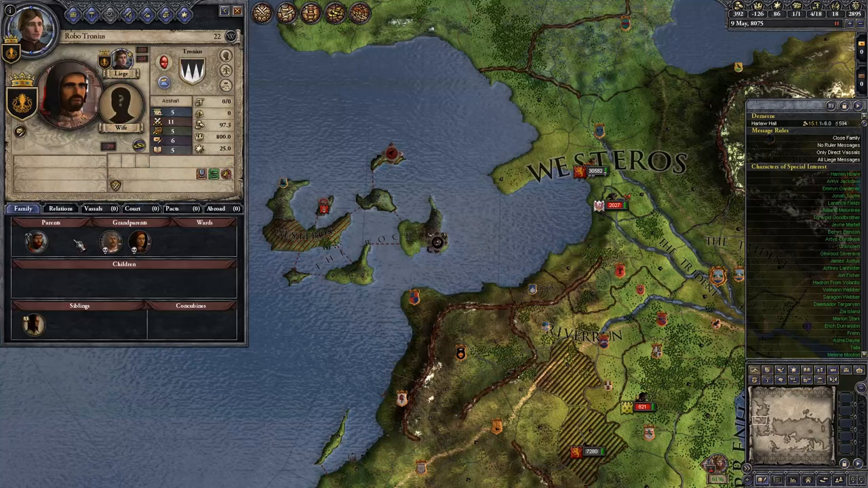
pyautogui.moveTo(34, 324)
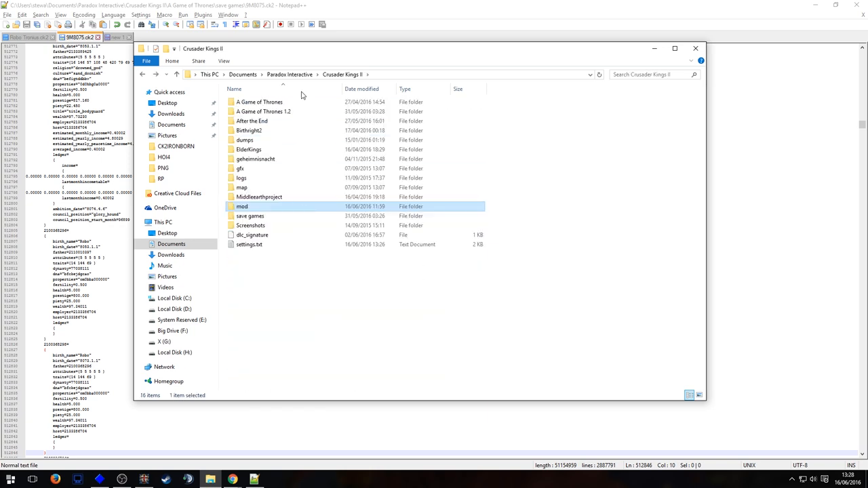
# Step: Browse into the A Game of Thrones mod's common/traits folder and load dothraki_traits.txt in Notepad
pyautogui.doubleClick(241, 206)
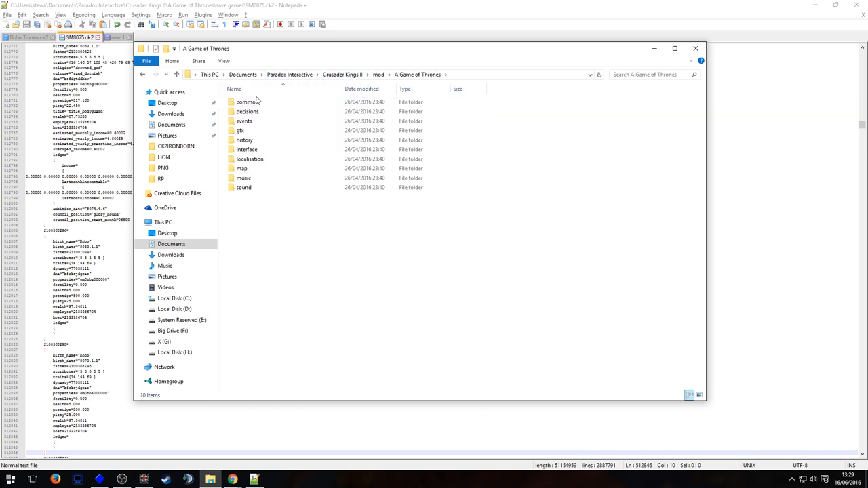
pyautogui.doubleClick(247, 102)
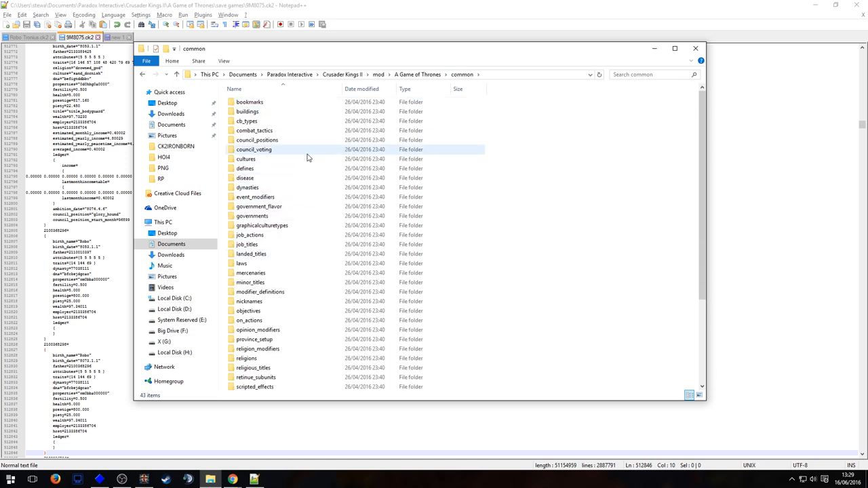
pyautogui.scroll(-3)
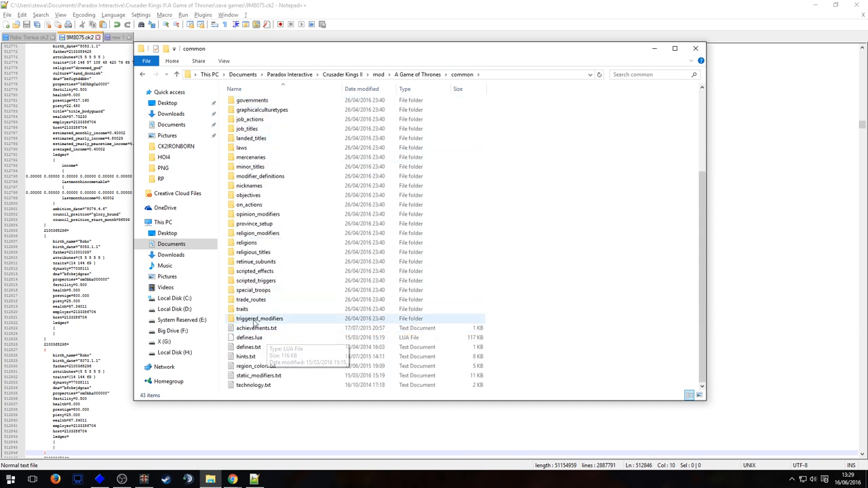
pyautogui.doubleClick(241, 309)
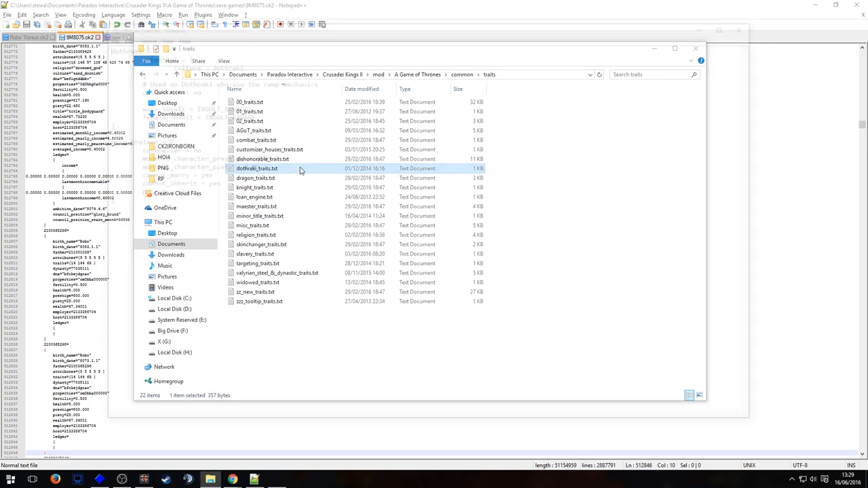
pyautogui.doubleClick(257, 168)
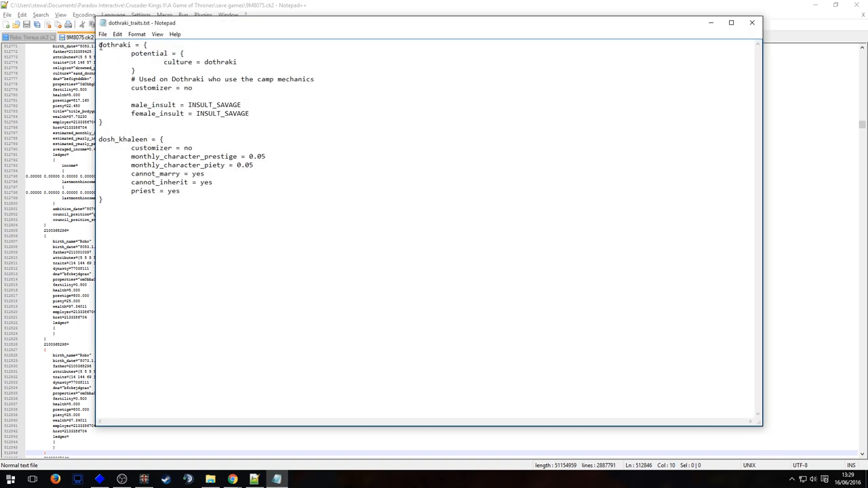
pyautogui.moveTo(529, 136)
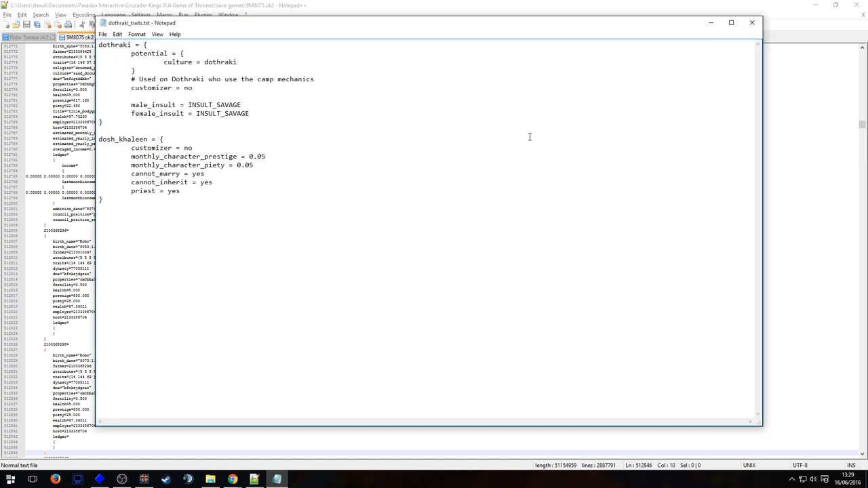